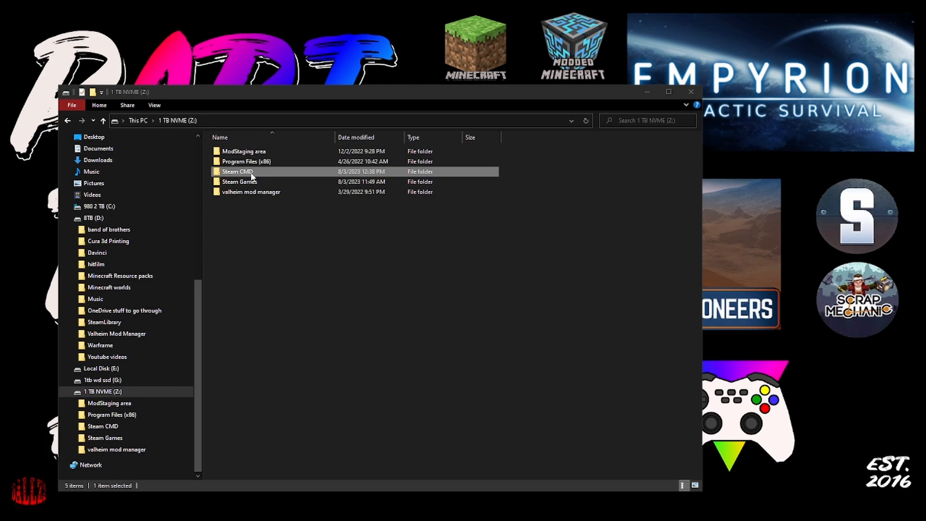
# Step: Create a new text document in Steam CMD and rename it update.bat, accepting the extension change
pyautogui.doubleClick(238, 172)
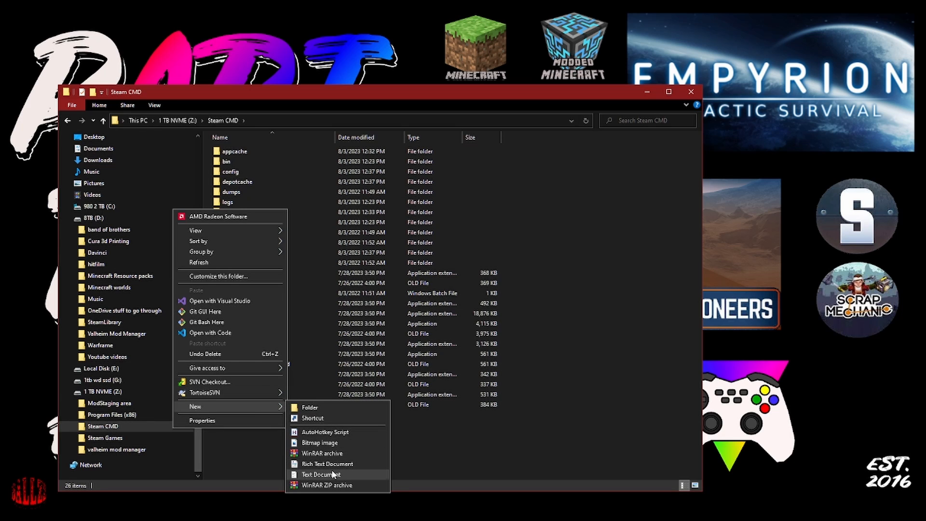
pyautogui.click(320, 474)
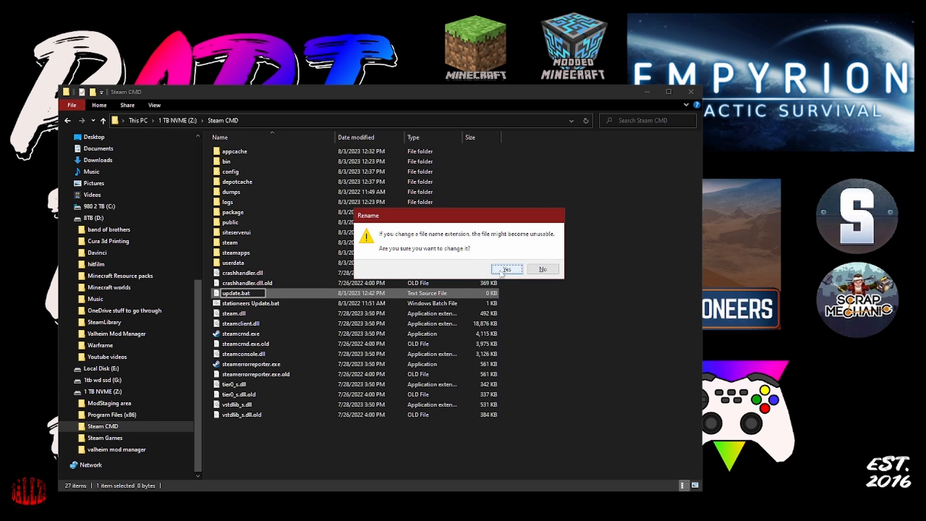
pyautogui.click(506, 269)
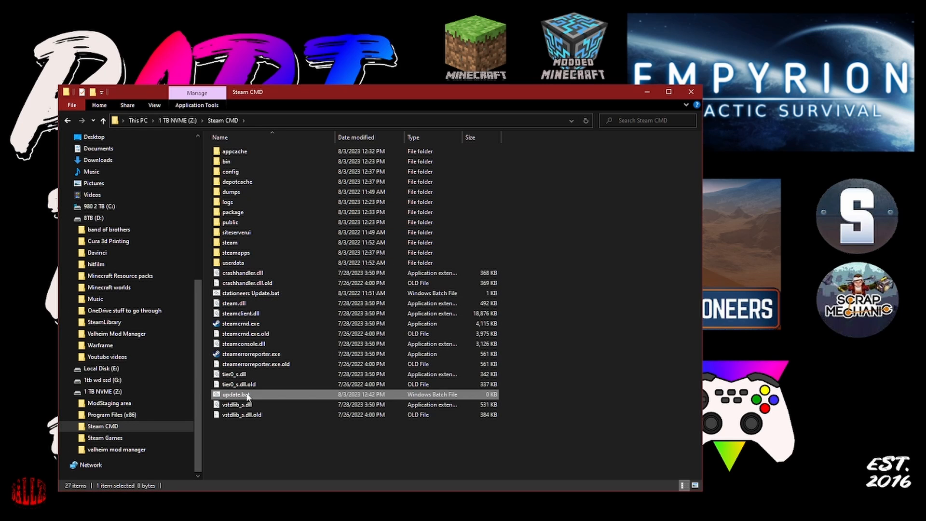
pyautogui.rightClick(236, 394)
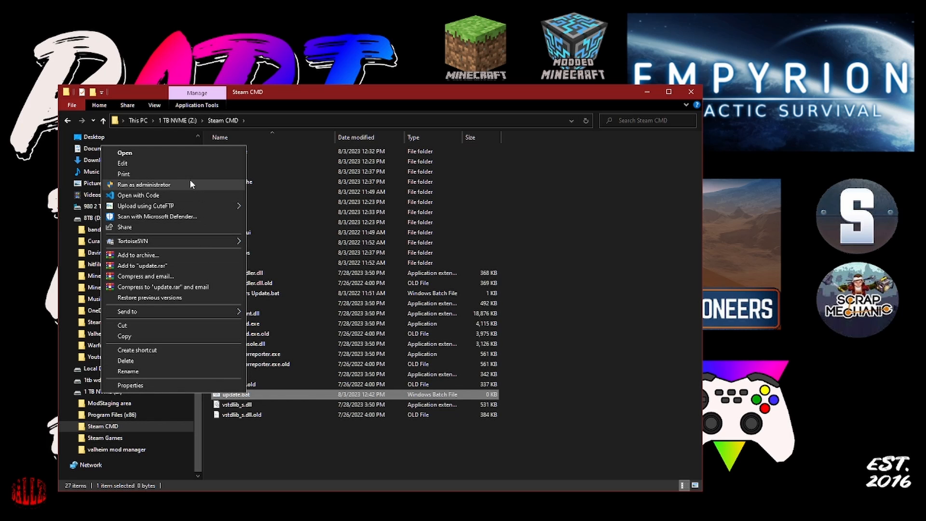
# Step: Choose Edit on update.bat and scroll the wiki to the stable-branch steamcmd command
pyautogui.click(123, 163)
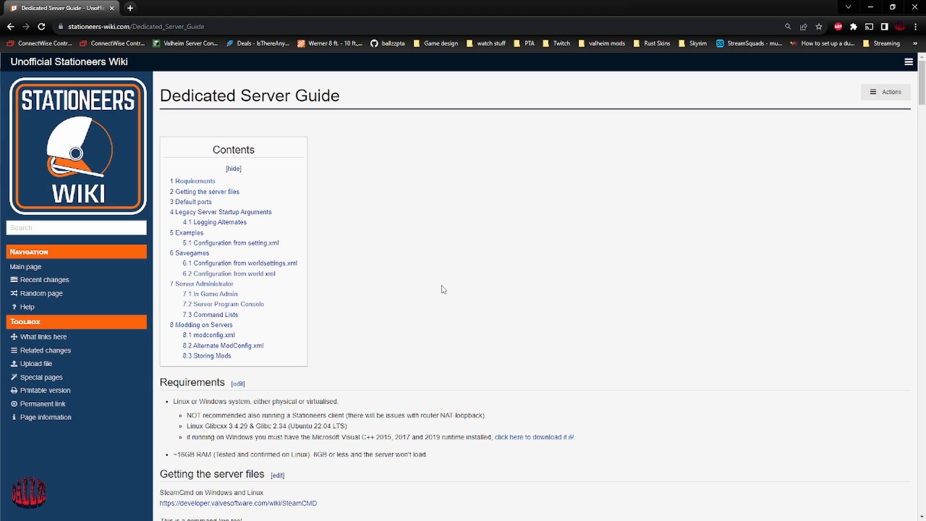
pyautogui.scroll(-3)
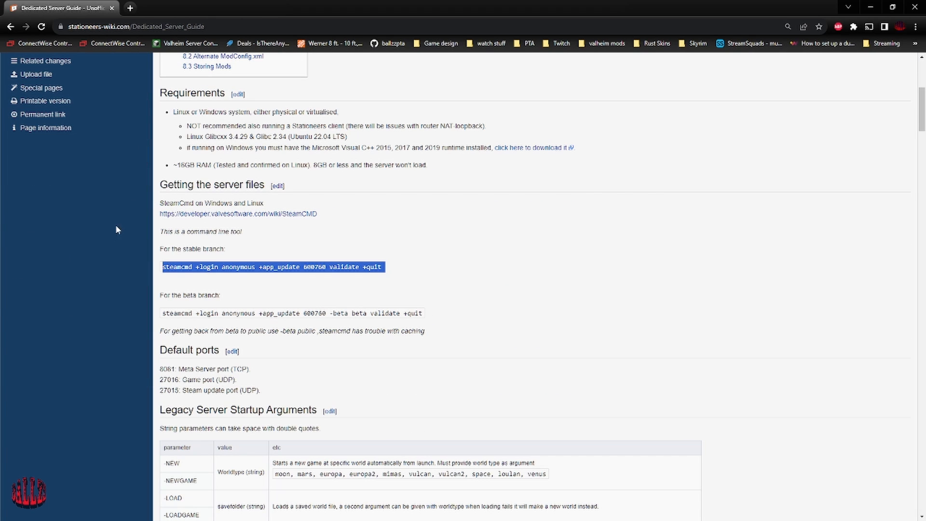
pyautogui.moveTo(418, 266)
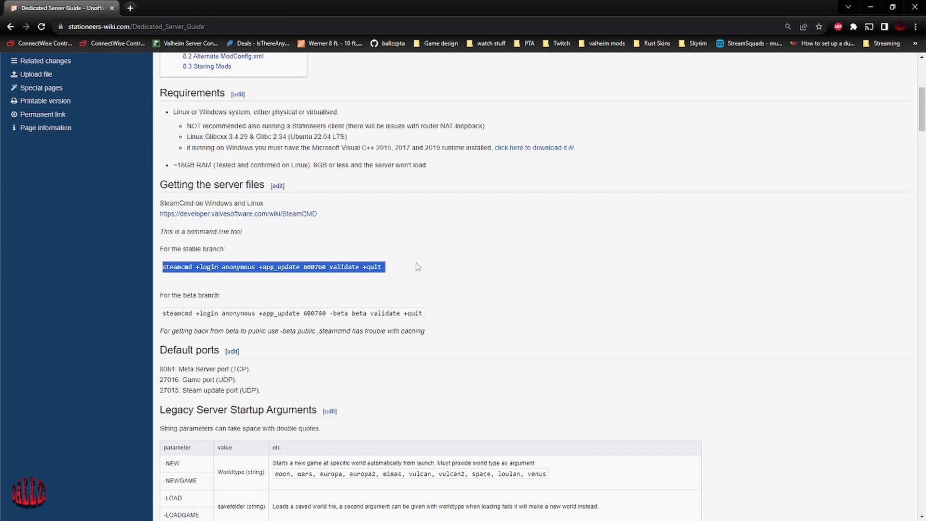
pyautogui.moveTo(185, 277)
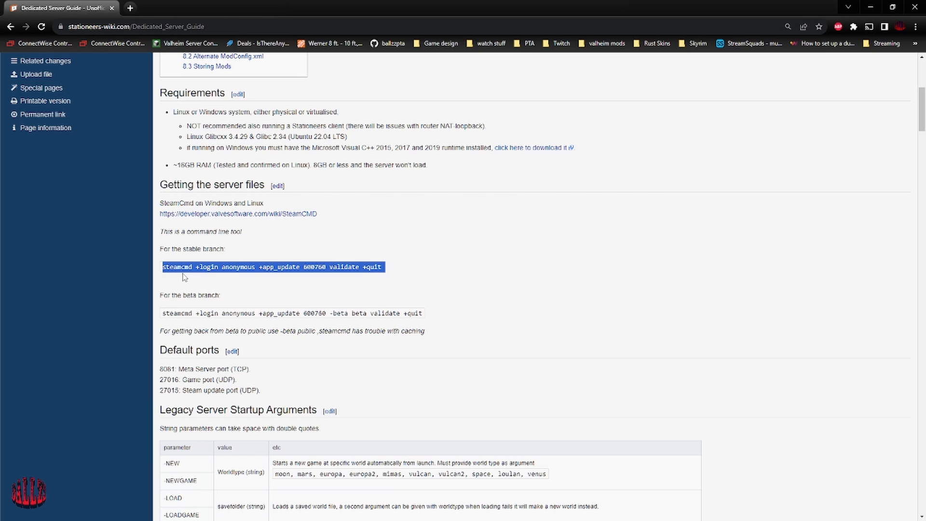
pyautogui.moveTo(464, 313)
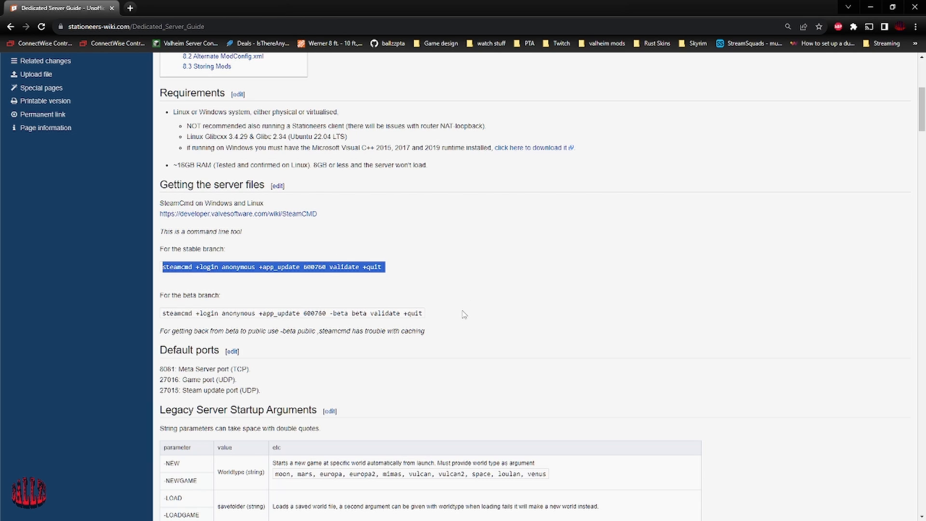
pyautogui.moveTo(409, 261)
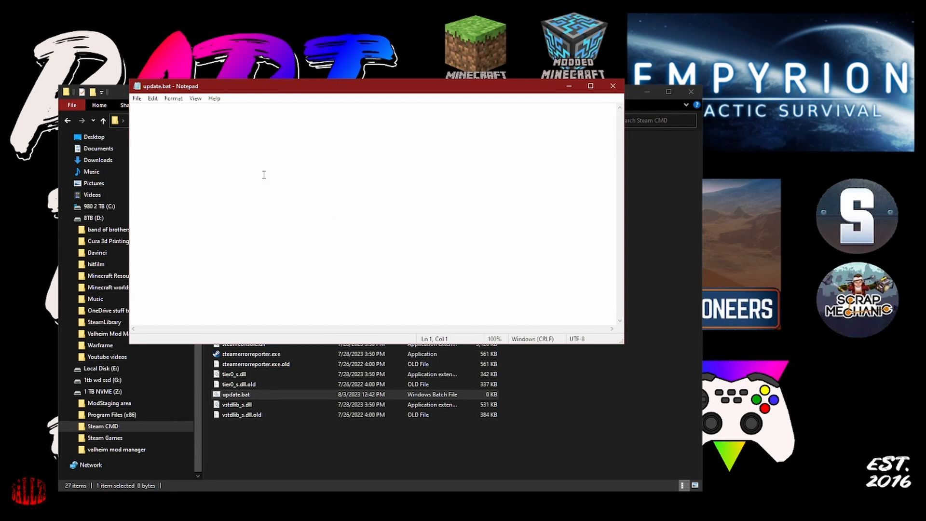
pyautogui.moveTo(151, 128)
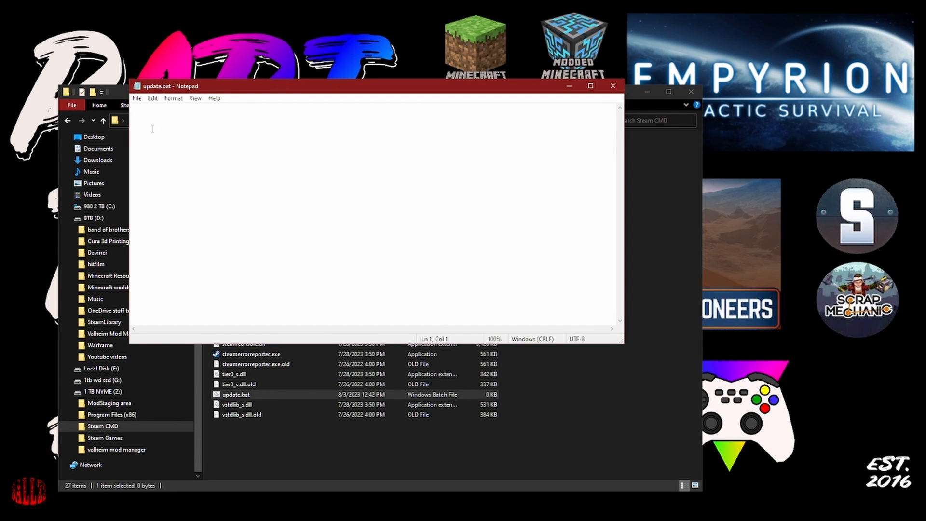
# Step: Paste the steamcmd +login anonymous +app_update 600760 validate +quit command into update.bat
pyautogui.write('steamcmd +login anonymous +app_update 600760 validate +quit')
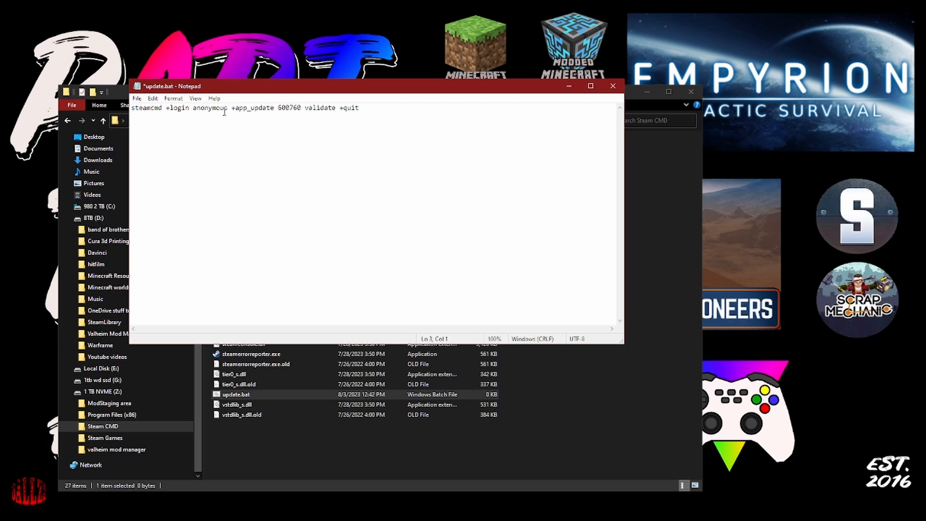
pyautogui.moveTo(456, 175)
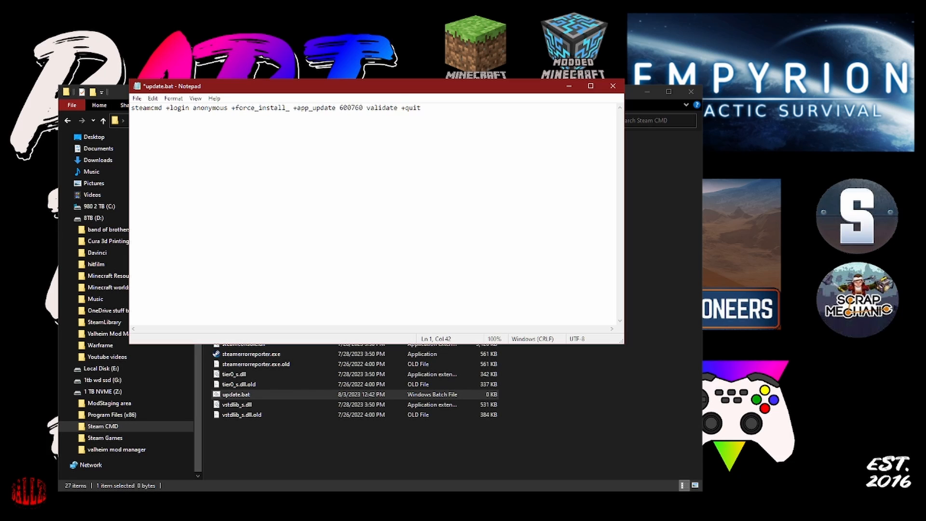
# Step: Insert +force_install_dir "G:\Stationeers" after +login anonymous and save the file
pyautogui.write('dir')
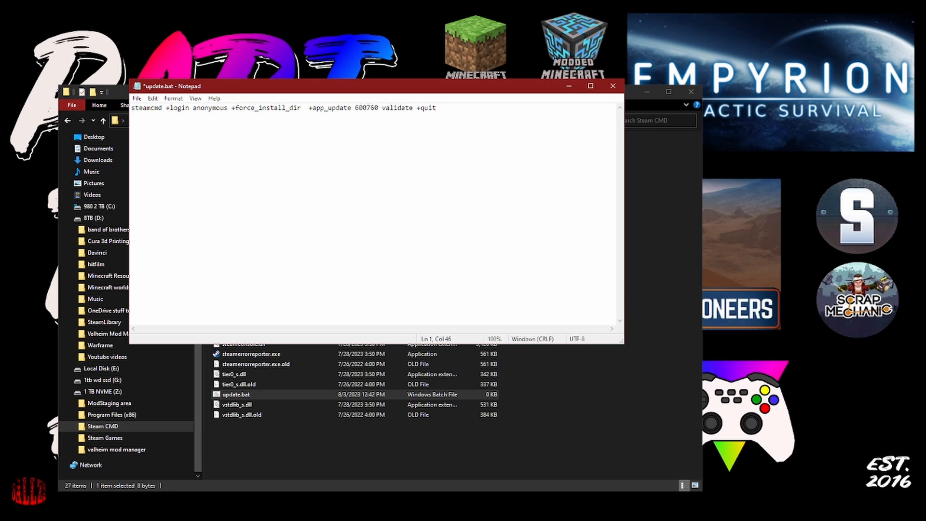
pyautogui.write('"')
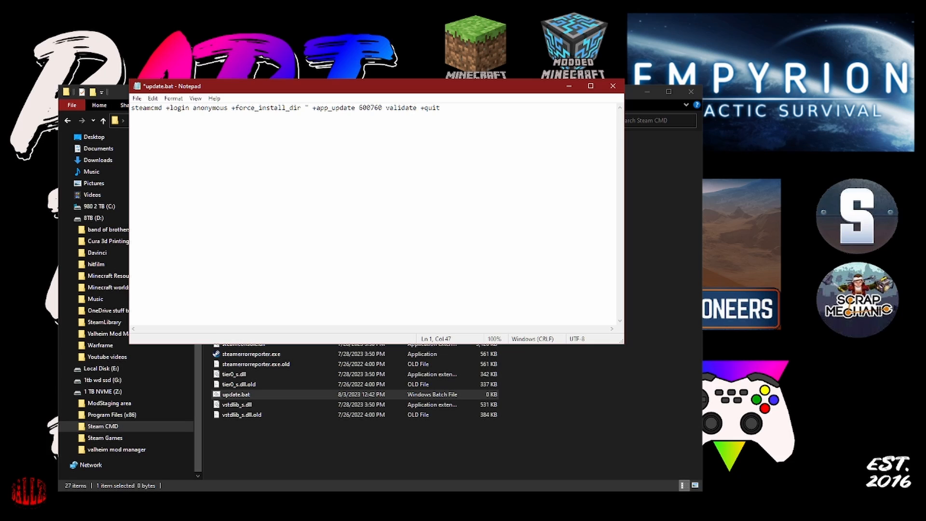
pyautogui.write('G')
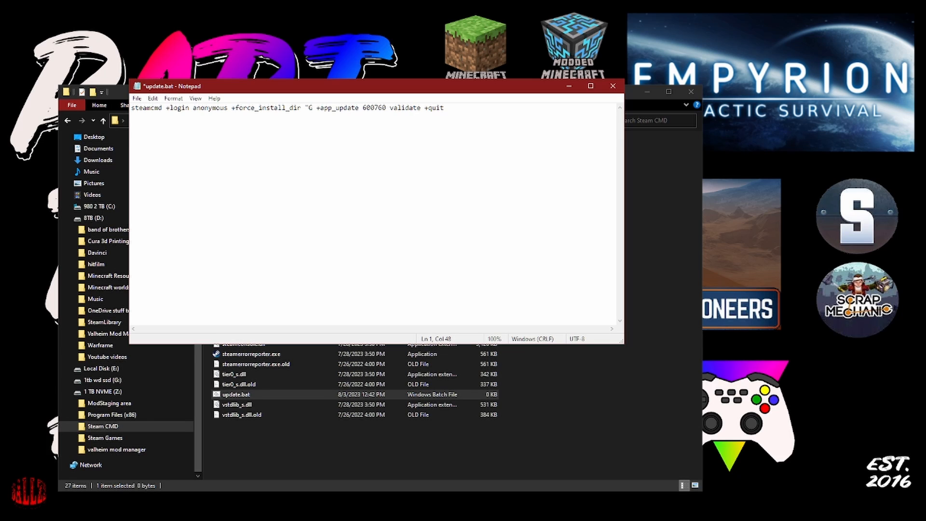
pyautogui.write(':')
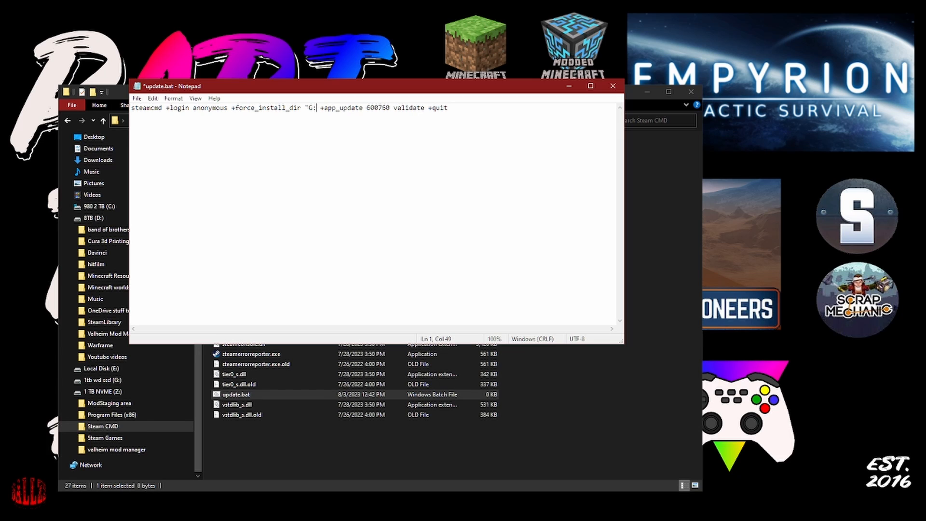
pyautogui.write('\\')
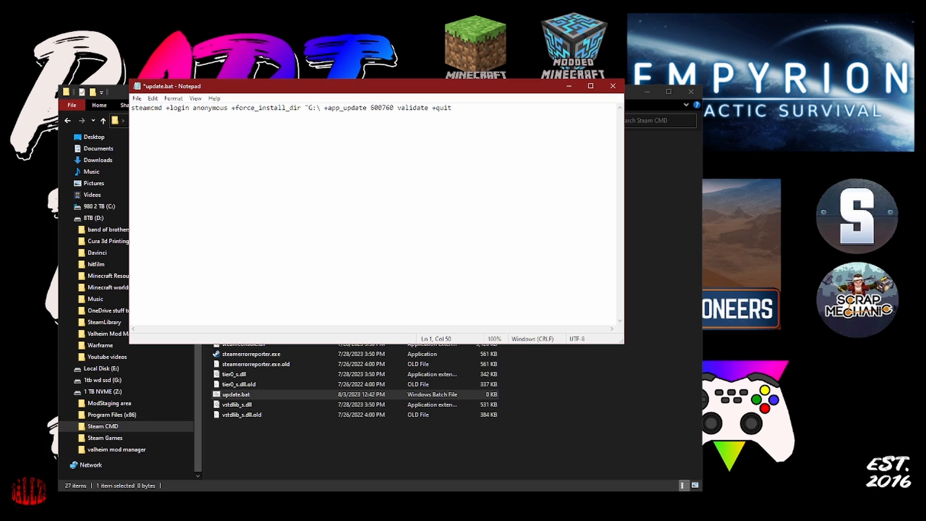
pyautogui.write('Stationere')
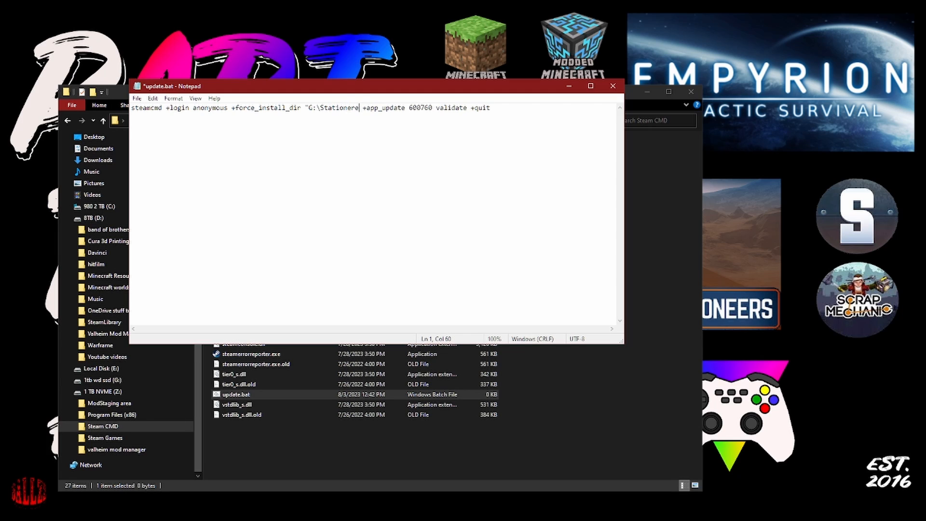
pyautogui.write('s')
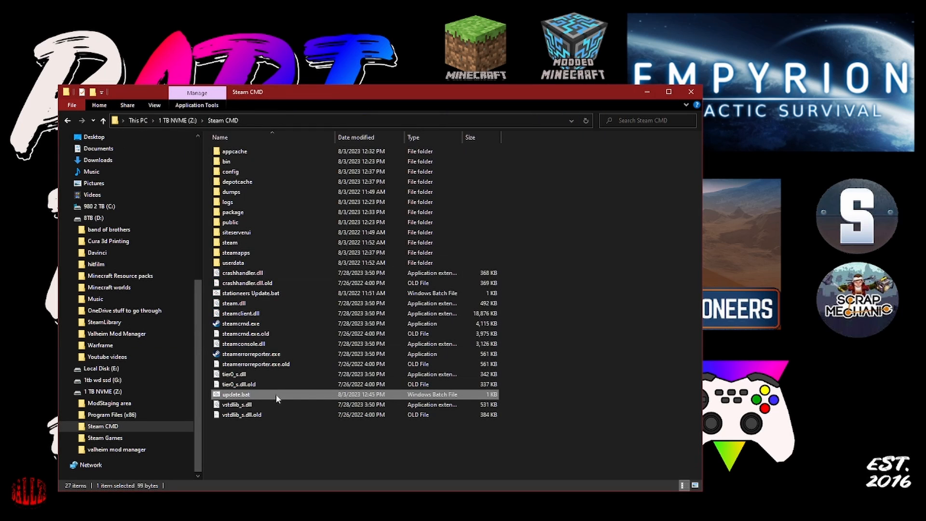
pyautogui.moveTo(281, 399)
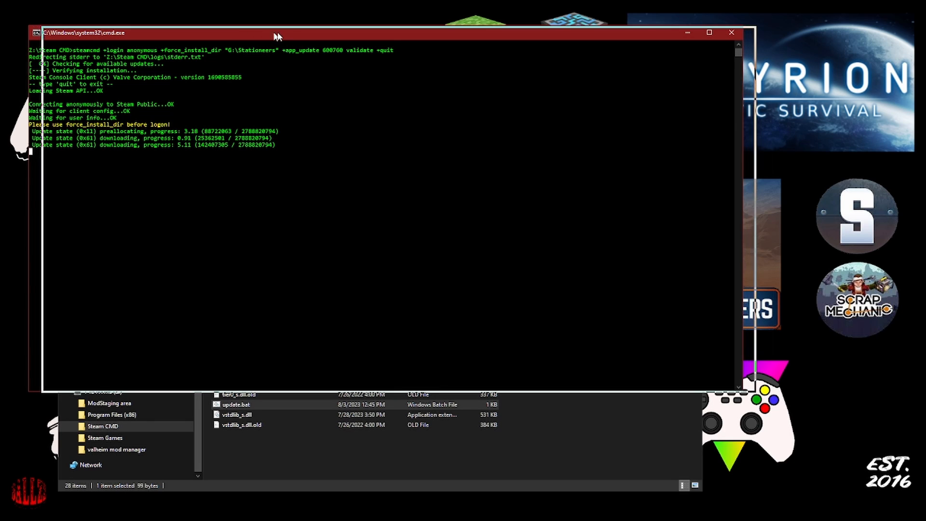
# Step: Run update.bat, watch the download, then check the downloaded files in G:\stationeers
pyautogui.moveTo(275, 33); pyautogui.dragTo(373, 33)
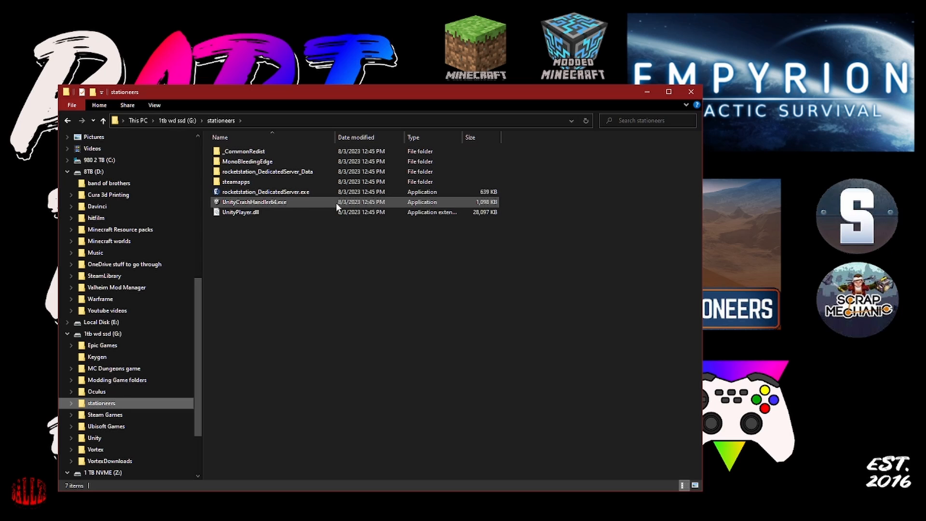
pyautogui.click(257, 269)
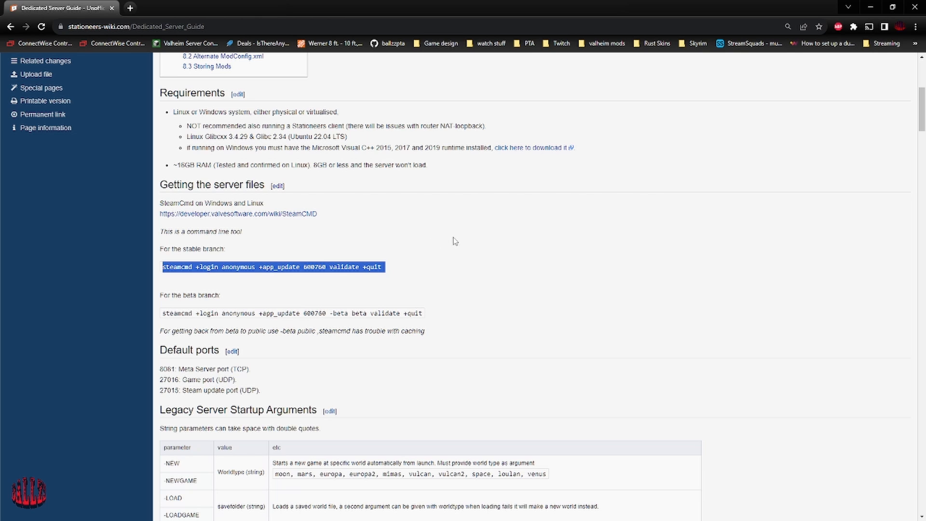
# Step: Highlight the guide's Default ports list: 8081 TCP, 27016 UDP and 27015 UDP
pyautogui.scroll(-3)
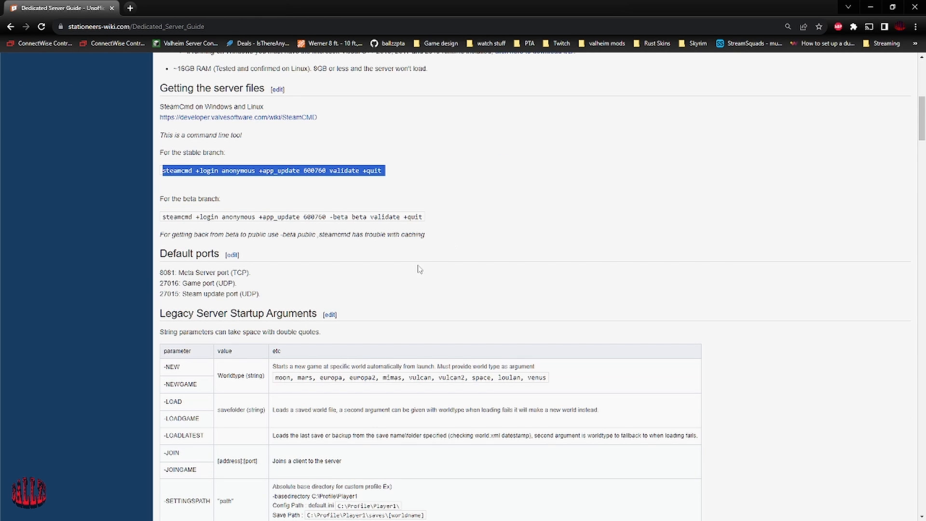
pyautogui.moveTo(159, 272); pyautogui.dragTo(261, 294)
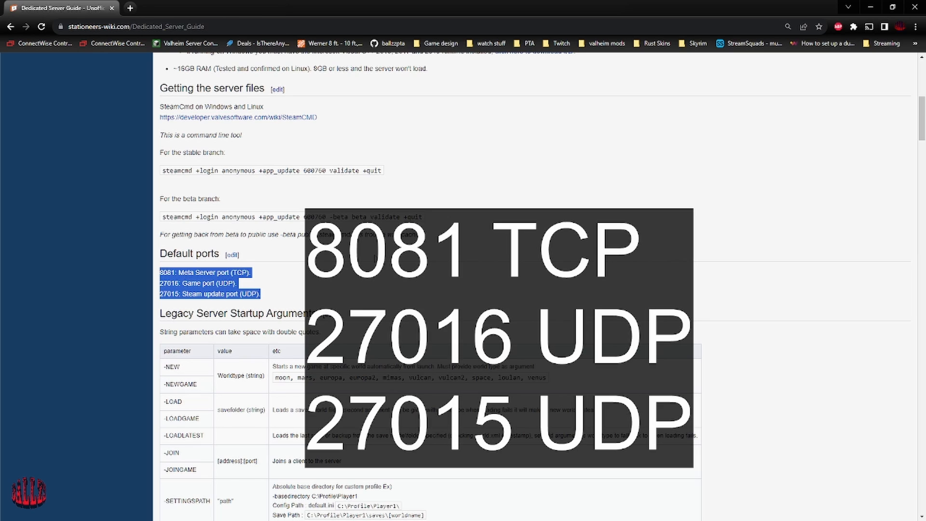
pyautogui.moveTo(42, 231)
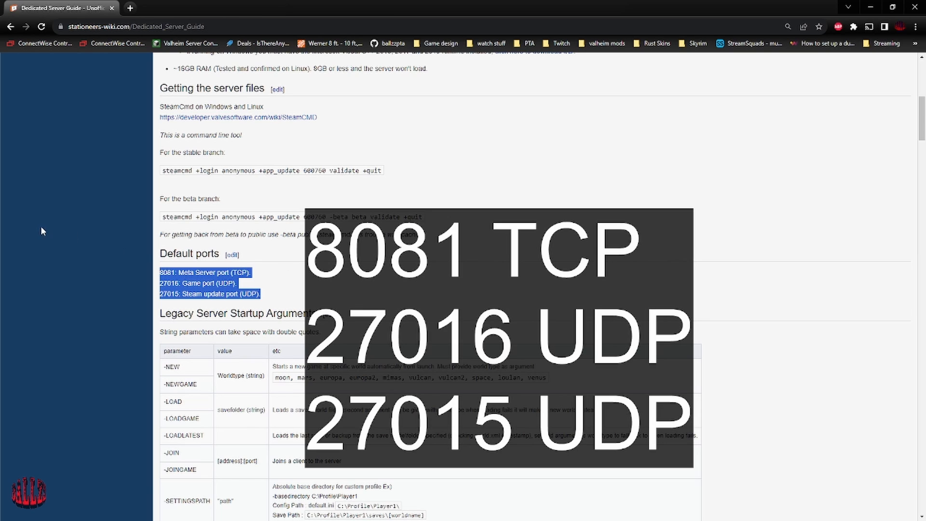
pyautogui.moveTo(523, 264)
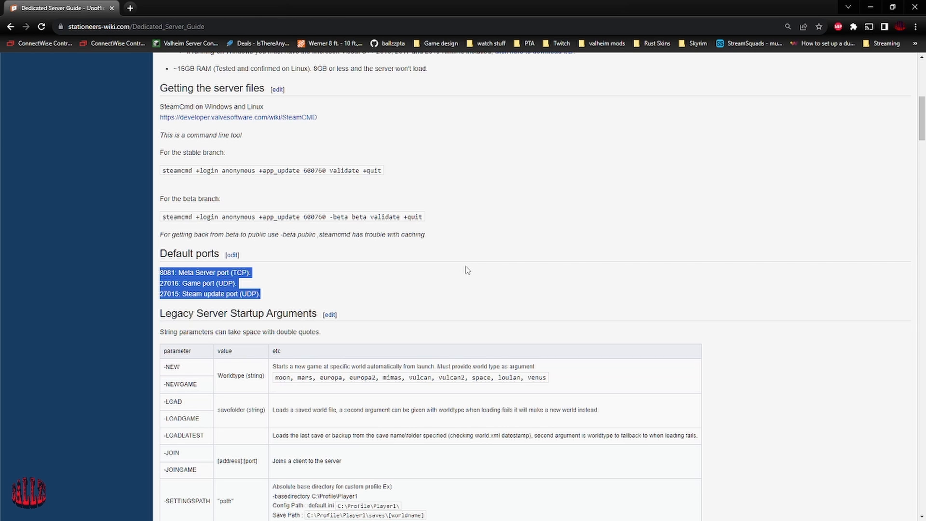
# Step: Review the -LOAD, -LOADLATEST and -SETTINGSPATH startup arguments and examples in the guide
pyautogui.scroll(-3)
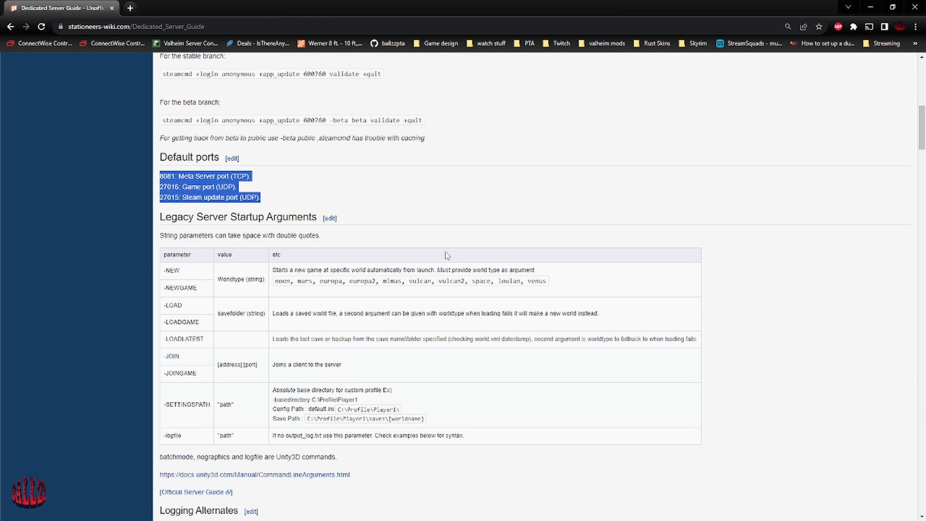
pyautogui.moveTo(479, 235)
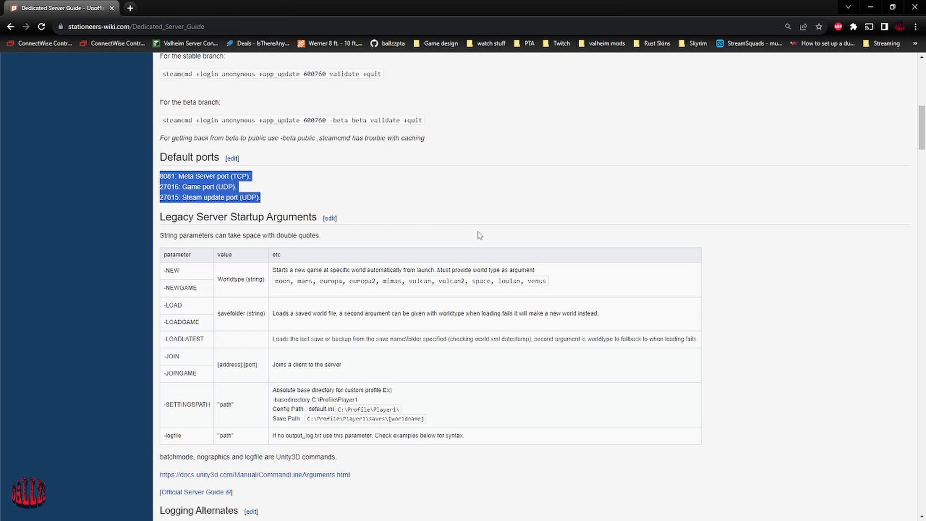
pyautogui.moveTo(162, 272)
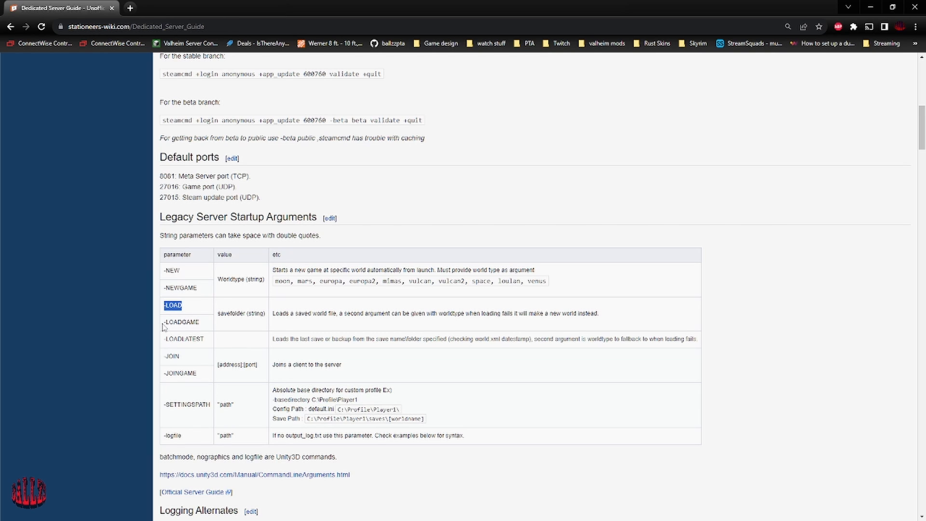
pyautogui.doubleClick(181, 322)
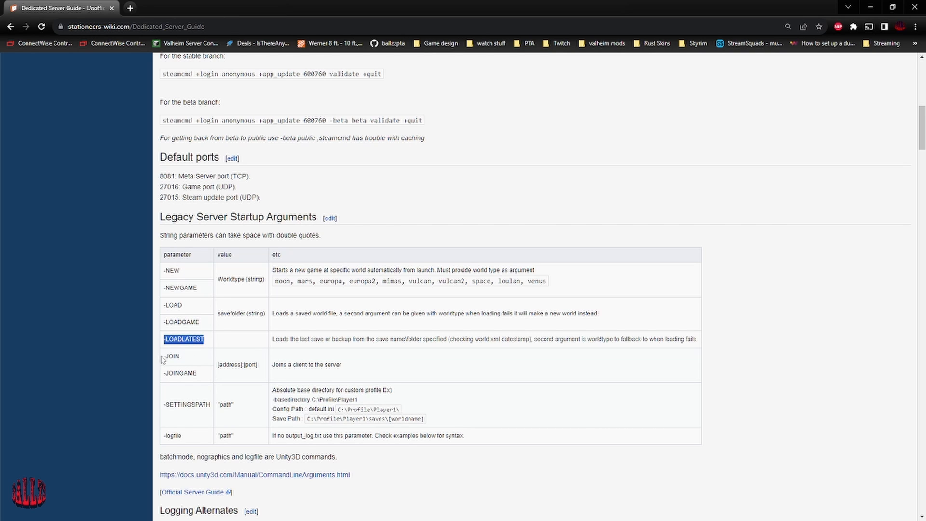
pyautogui.moveTo(164, 407)
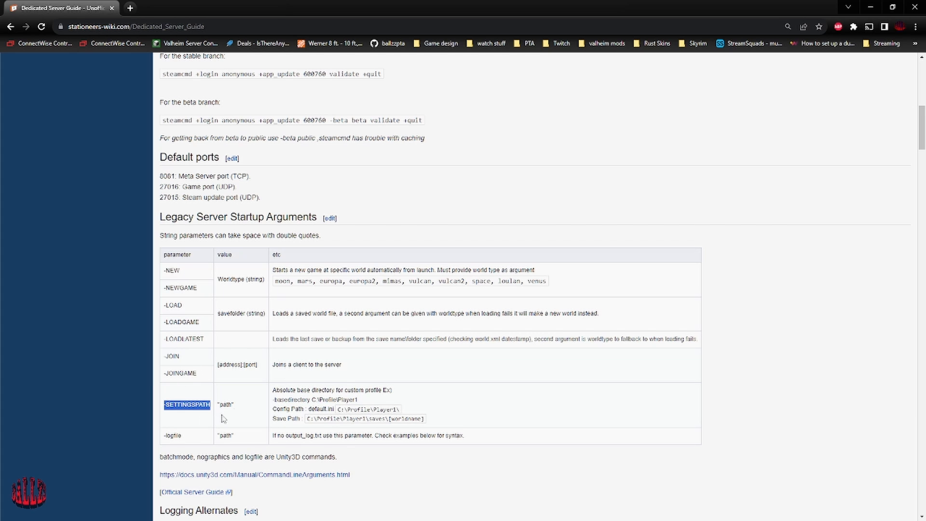
pyautogui.scroll(-3)
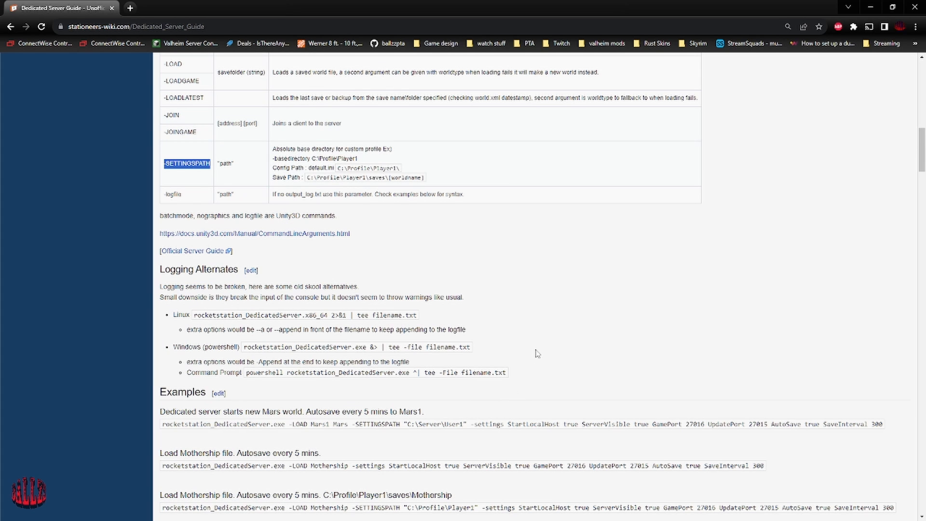
pyautogui.scroll(-3)
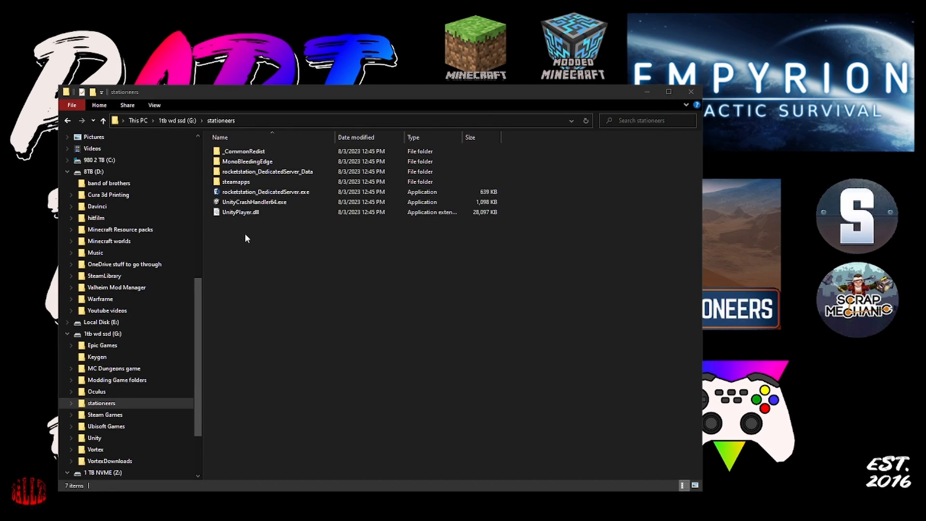
pyautogui.moveTo(279, 223)
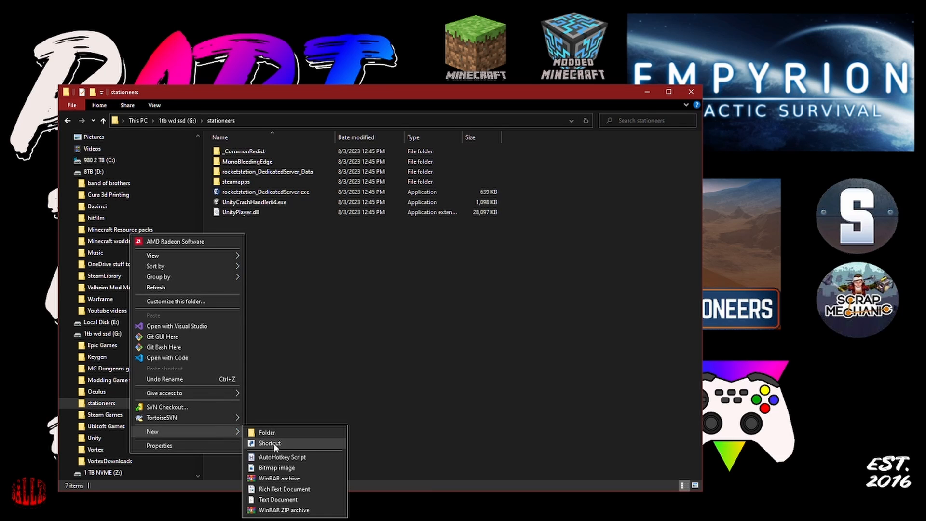
# Step: Create start.bat in the stationeers folder, accept the extension change, and open it in Notepad
pyautogui.click(277, 499)
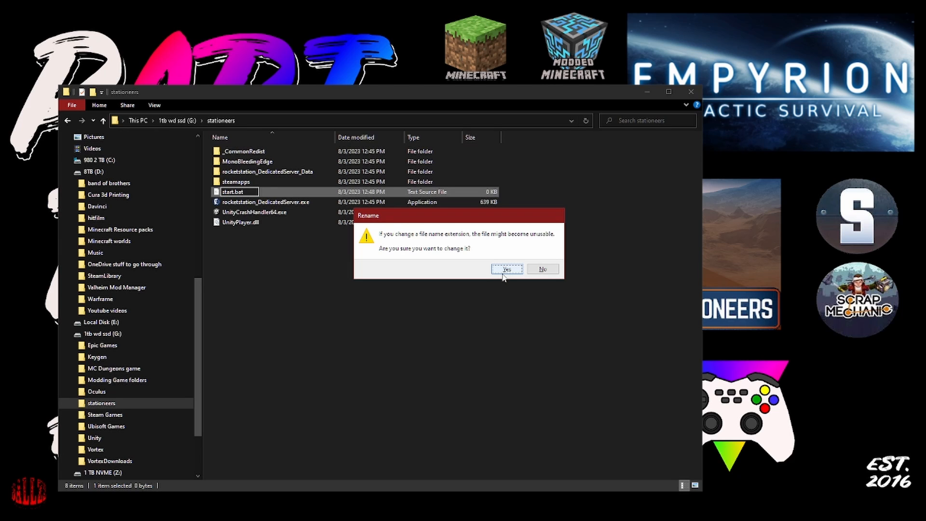
pyautogui.click(505, 269)
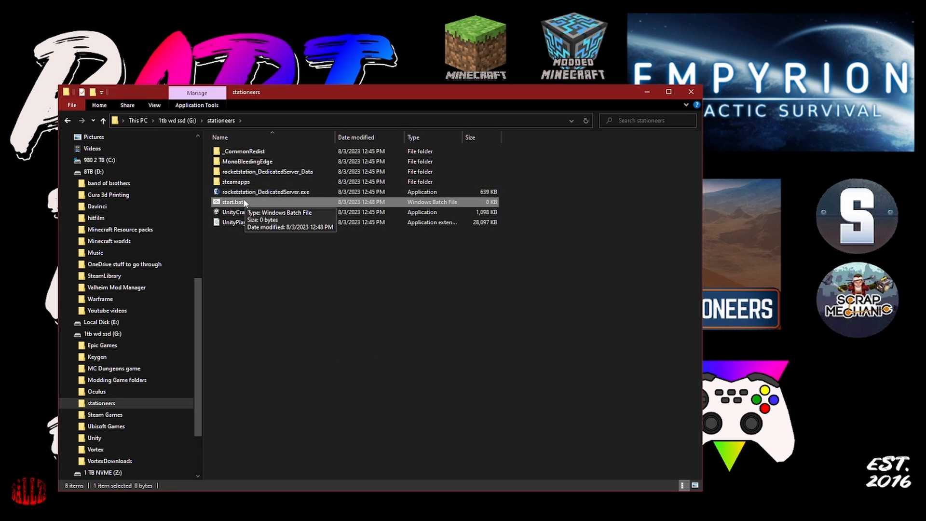
pyautogui.doubleClick(236, 202)
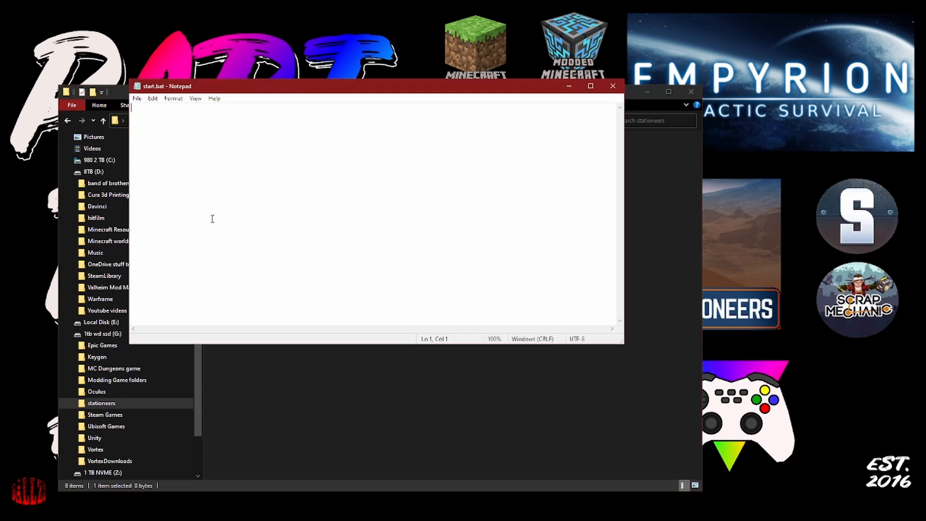
pyautogui.moveTo(183, 145)
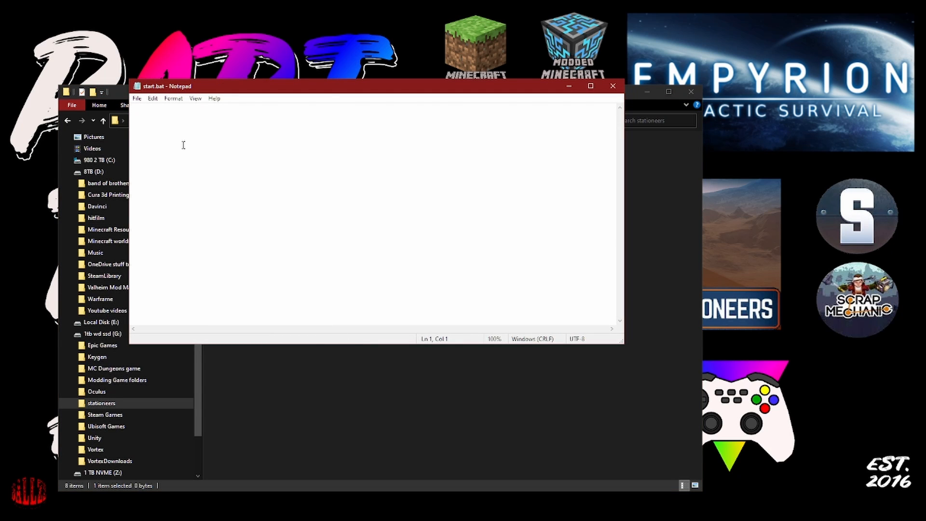
# Step: Paste the wiki's example launch command into start.bat and replace Mars1 with the world name ballzzworld
pyautogui.write('.exe -LOAD Mars1 Mars -SETTINGSPATH "C:\\Server\\User1" -settings StartLocalHost true ServerVisible true GamePort 27016 UpdatePort 27015 AutoSave')
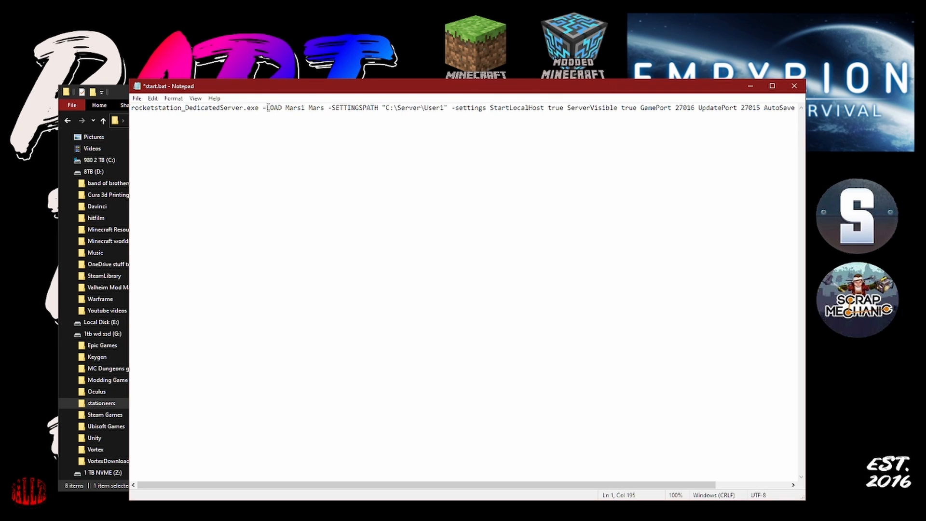
pyautogui.doubleClick(295, 108)
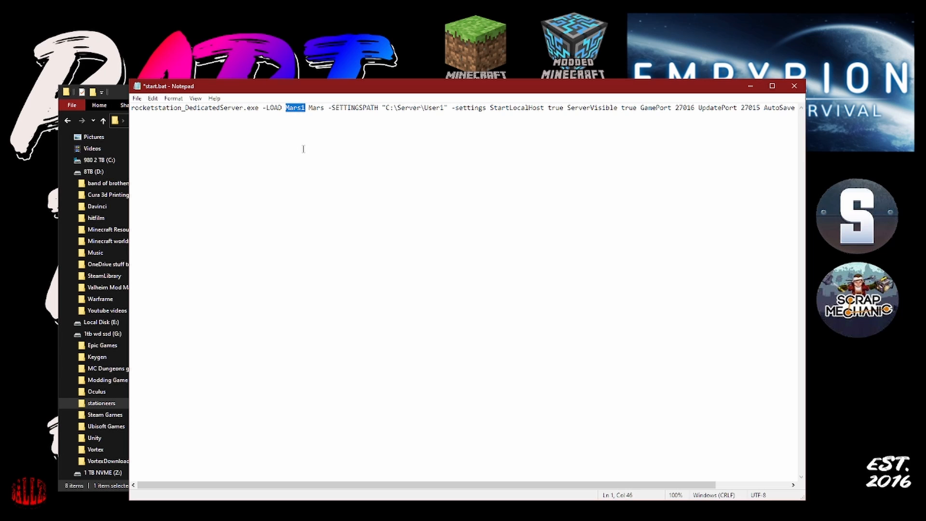
pyautogui.write('0')
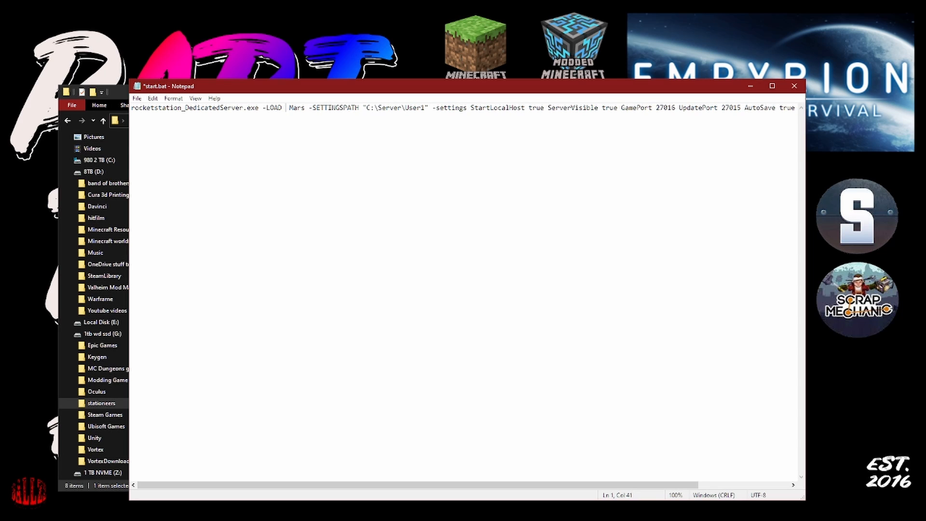
pyautogui.write('ballzzworld')
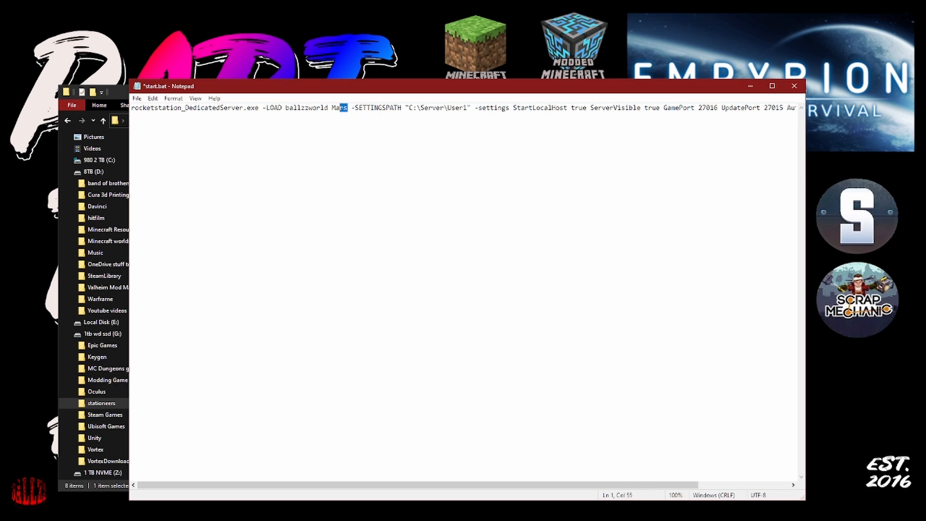
pyautogui.doubleClick(339, 107)
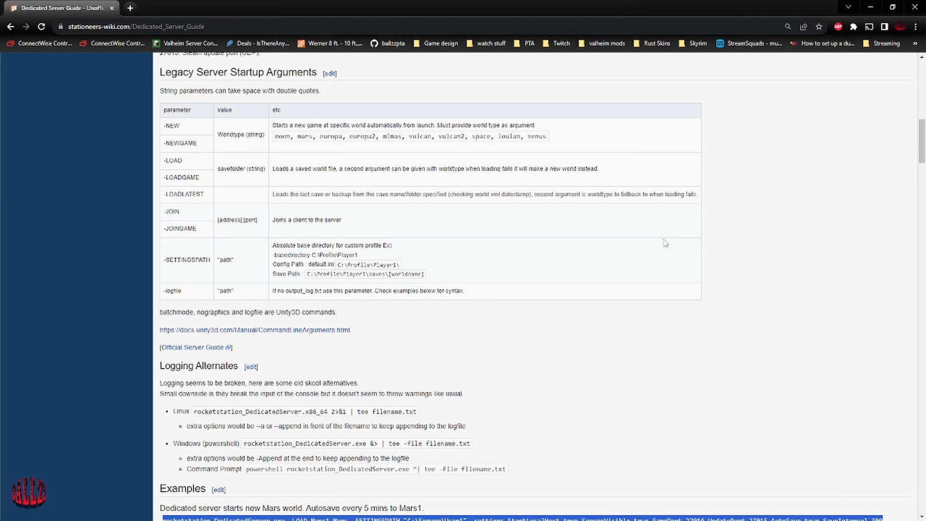
# Step: Highlight the wiki's list of world types and pick out mars
pyautogui.moveTo(392, 136); pyautogui.dragTo(546, 136)
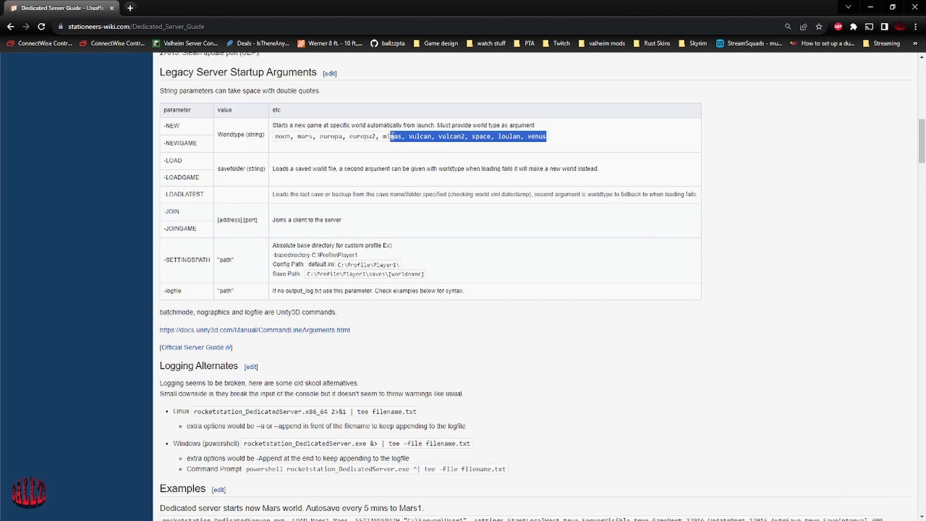
pyautogui.moveTo(391, 136); pyautogui.dragTo(275, 136)
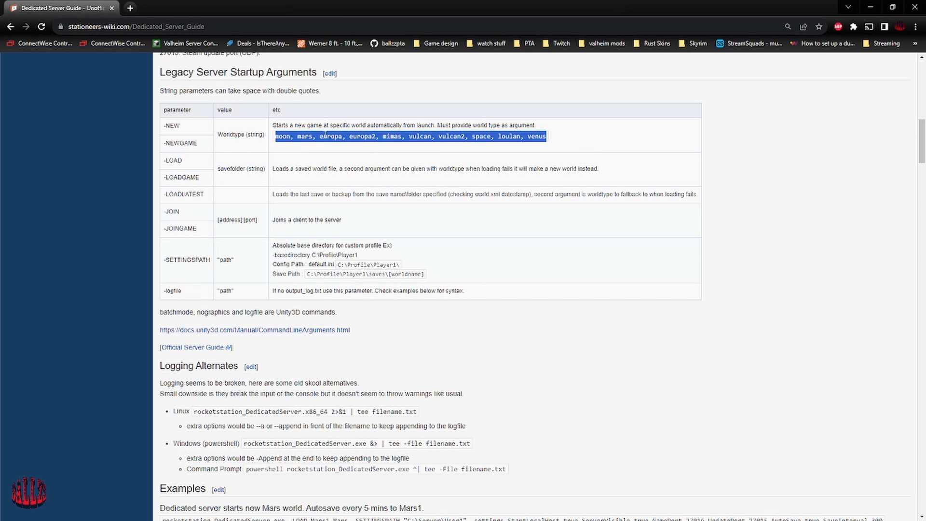
pyautogui.moveTo(353, 189)
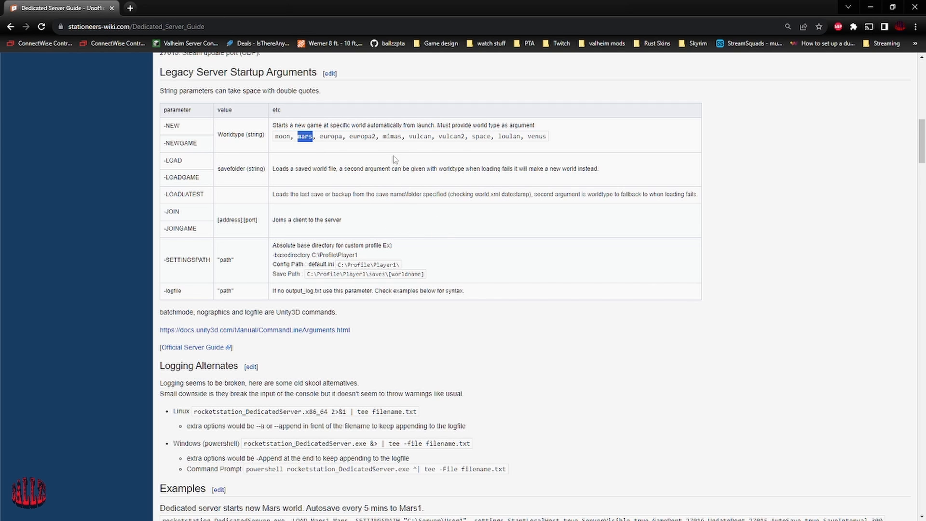
pyautogui.doubleClick(360, 136)
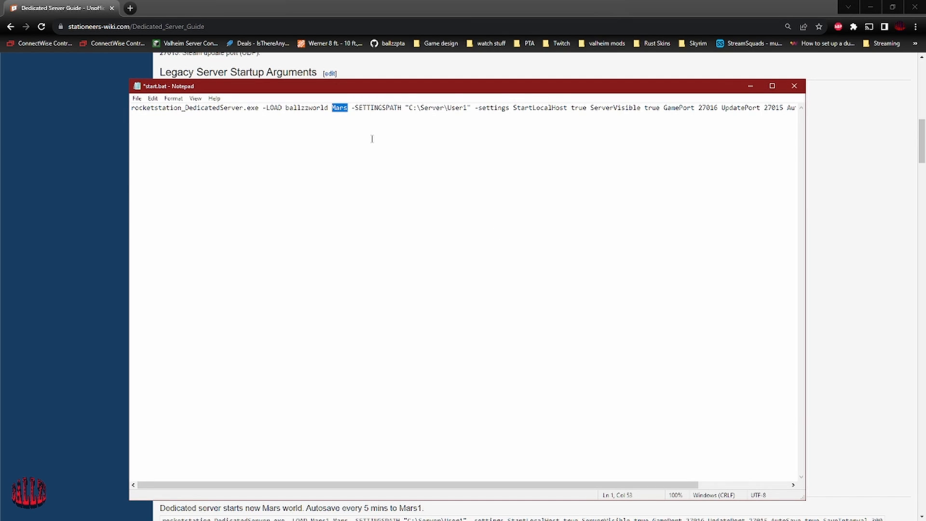
# Step: Replace the Mars world type in start.bat with europa2
pyautogui.write('europa2')
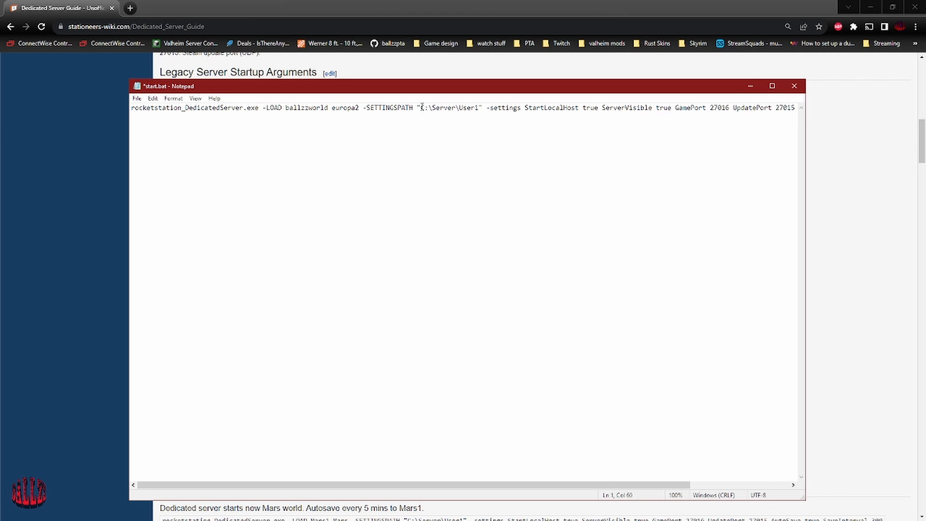
pyautogui.doubleClick(449, 107)
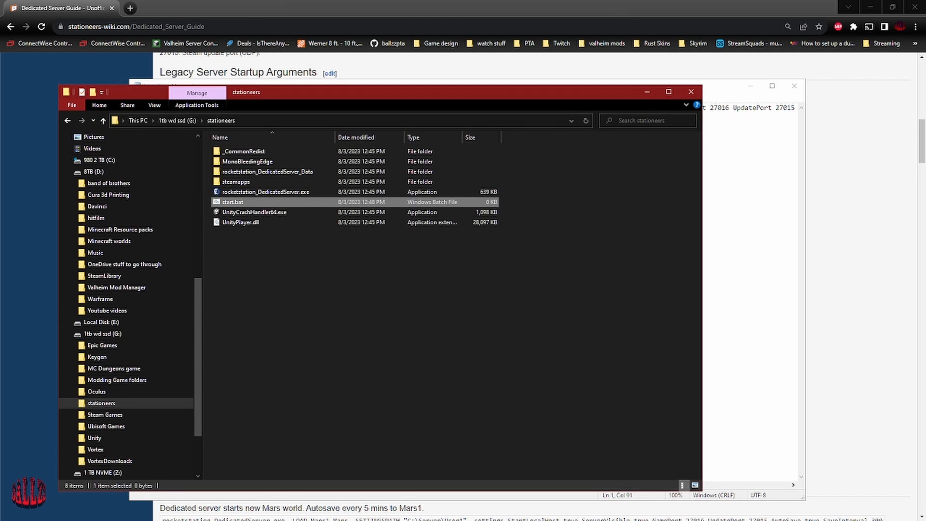
pyautogui.moveTo(300, 312)
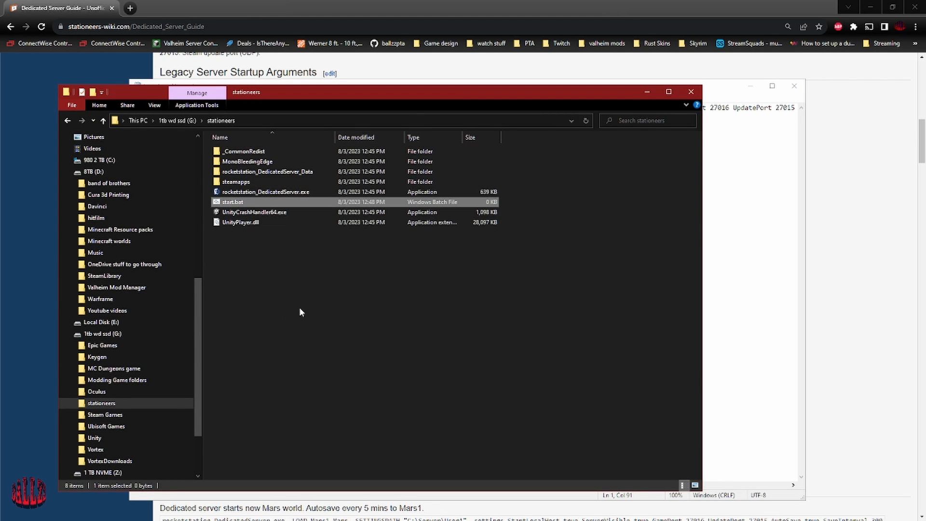
# Step: Copy the G:\stationeers path from the address bar and select the old C:\Server\User1 settings path in start.bat
pyautogui.click(351, 121)
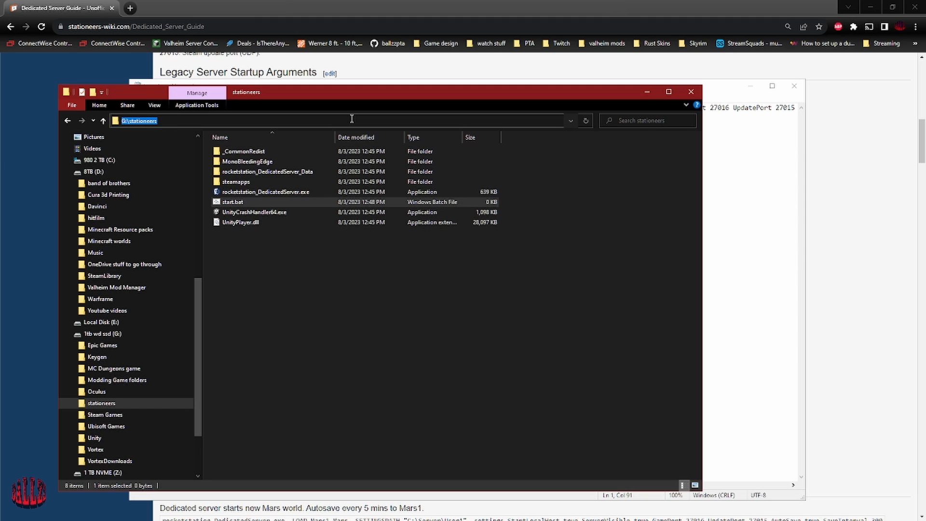
pyautogui.moveTo(537, 10)
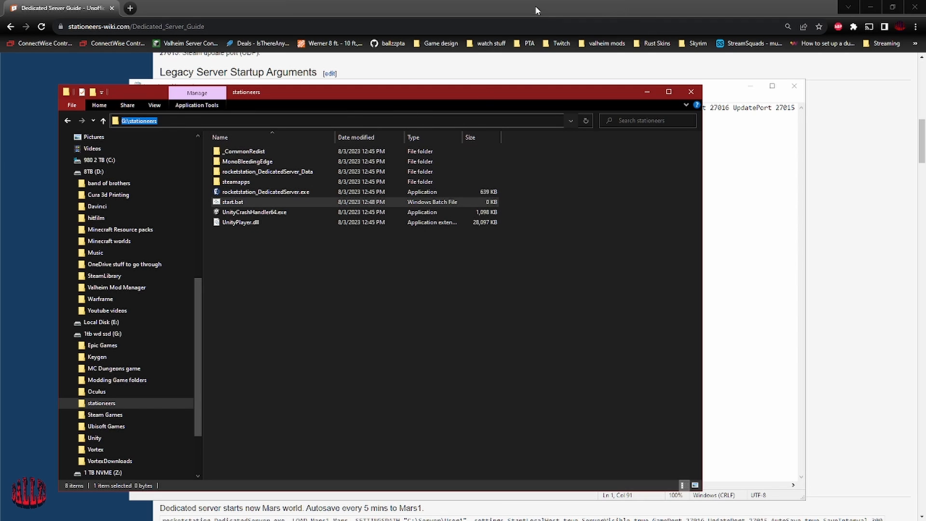
pyautogui.doubleClick(232, 202)
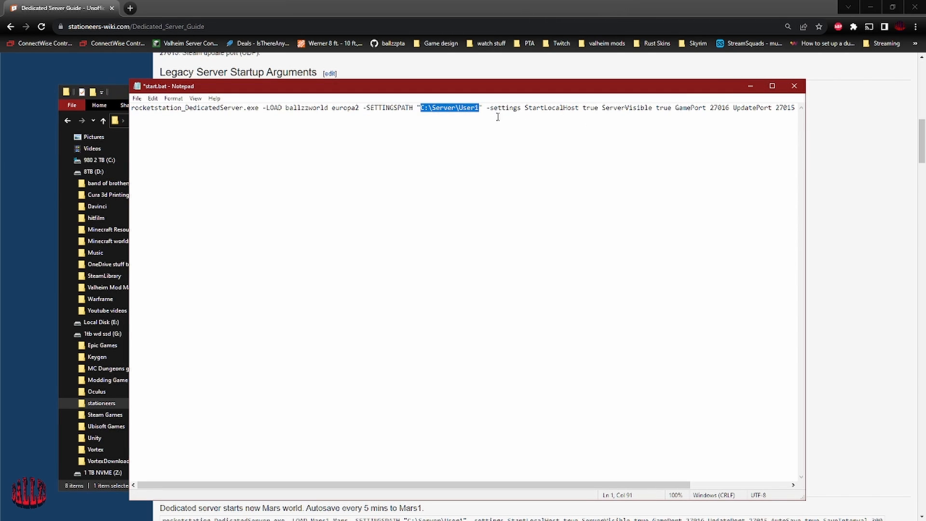
# Step: Point SETTINGSPATH to G:\stationeers, try SaveInterval 600 then restore 300, and add -savepath G:\stationeers\saves
pyautogui.write('G:\\stationeers')
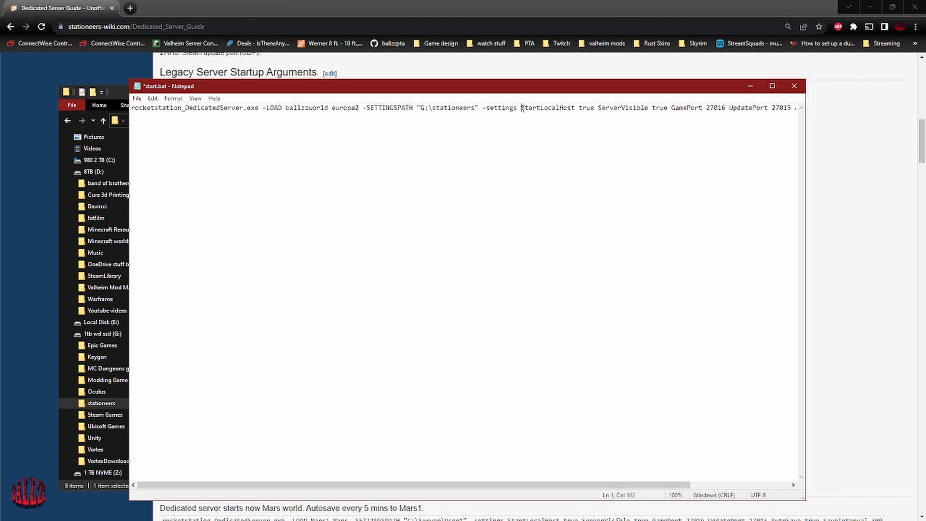
pyautogui.doubleClick(547, 108)
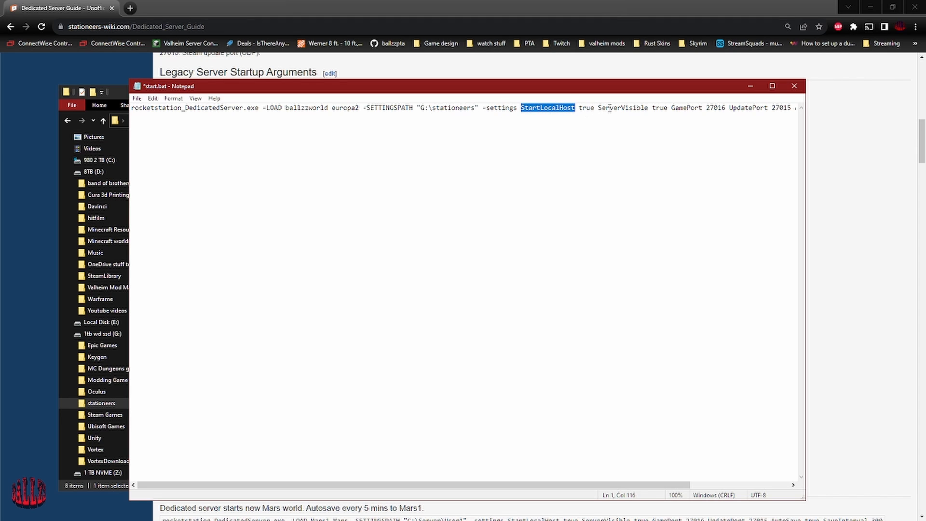
pyautogui.doubleClick(618, 107)
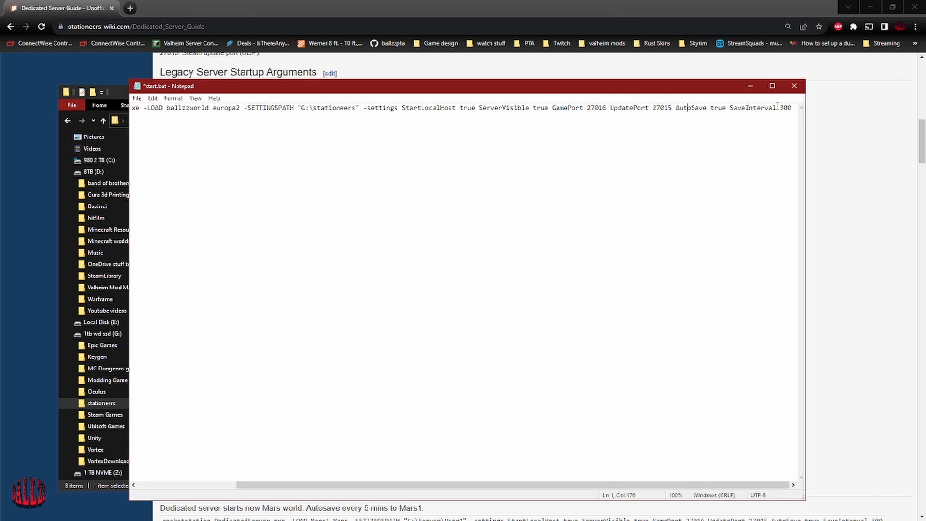
pyautogui.doubleClick(785, 107)
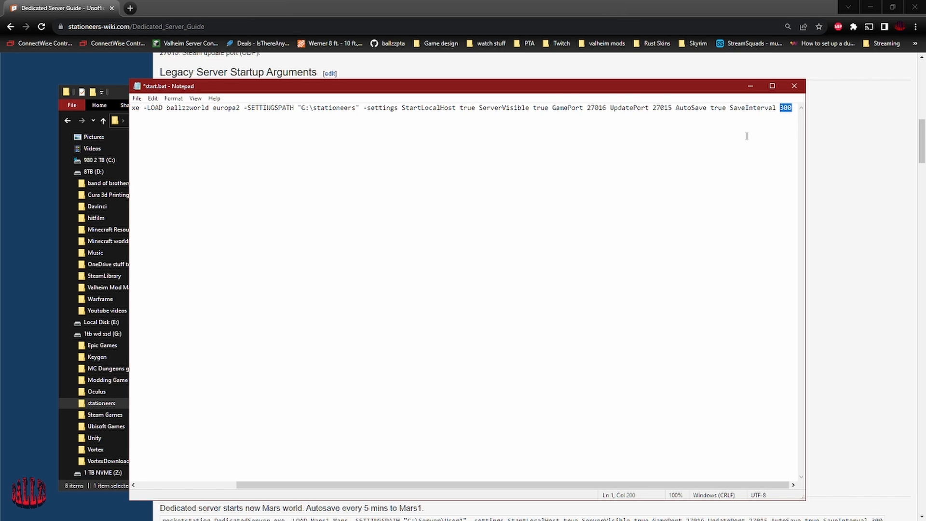
pyautogui.write('600')
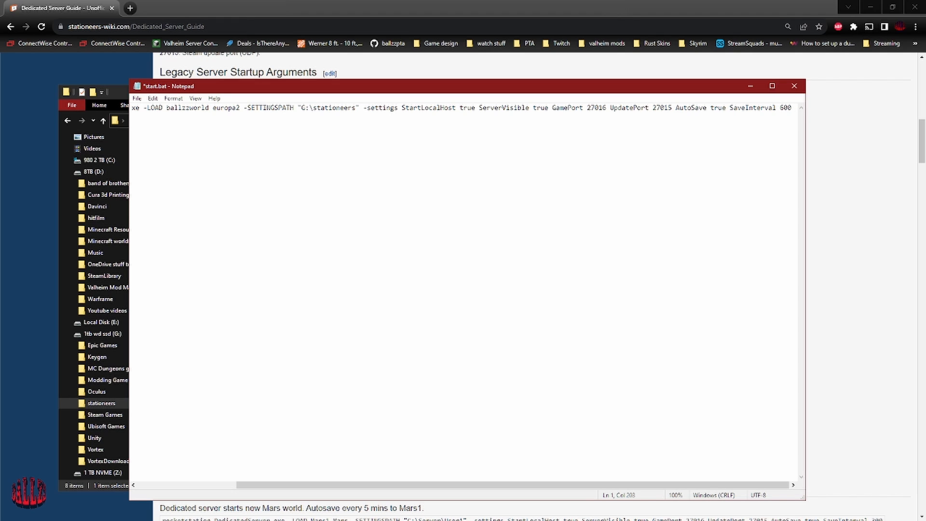
pyautogui.press('Backspace')
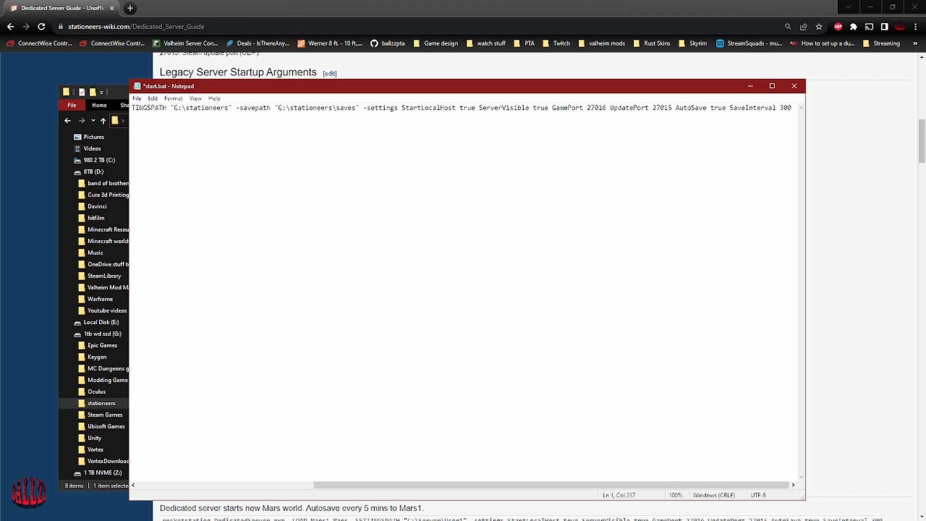
# Step: Add LocalIpAddress 0.0.0.0, ServerName BallzzEuropa and DifficultySetting Normal arguments to the command
pyautogui.write('LocalIpAddress')
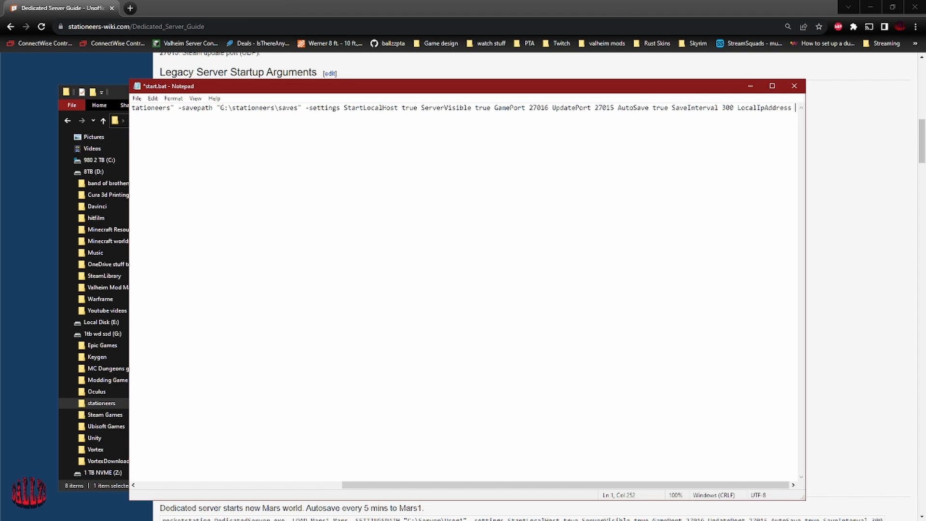
pyautogui.write('0.0.0.0')
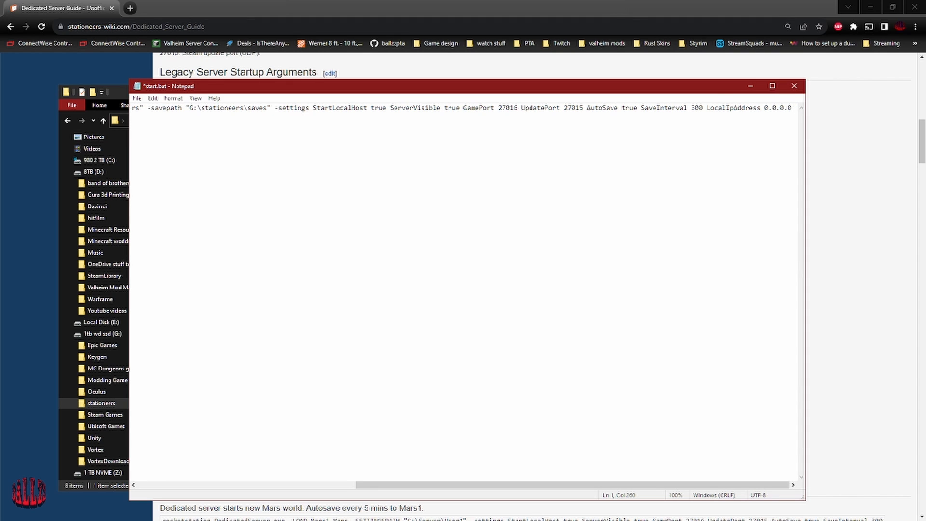
pyautogui.write('ServerName')
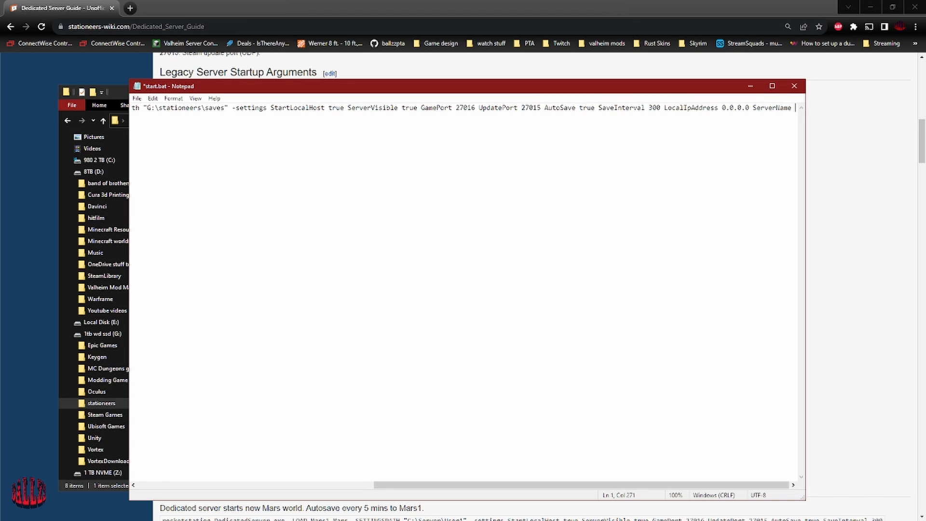
pyautogui.write('"BallzzEuropa')
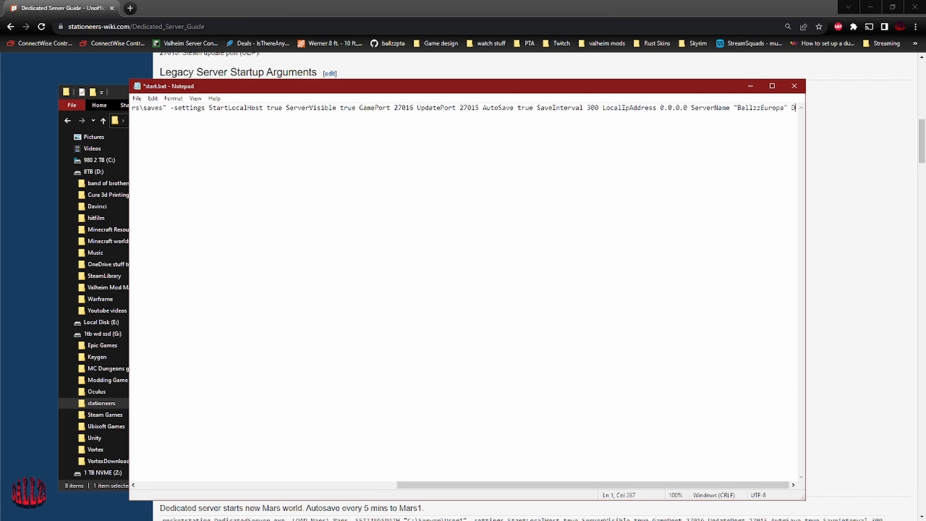
pyautogui.write('Difficulty')
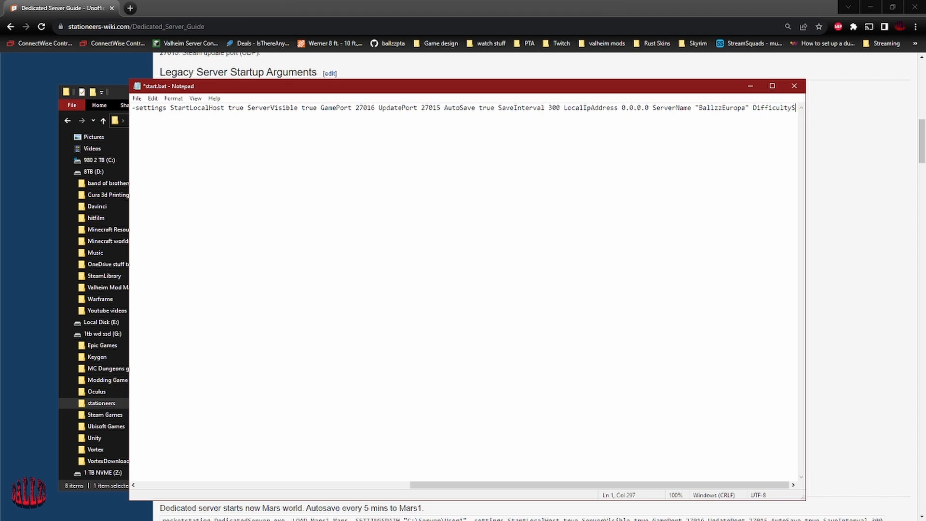
pyautogui.write('Setting')
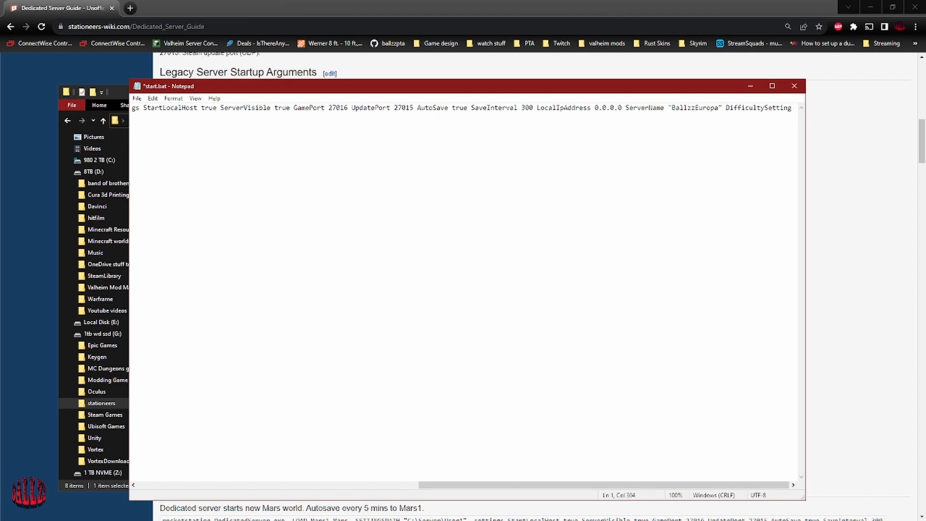
pyautogui.write('M')
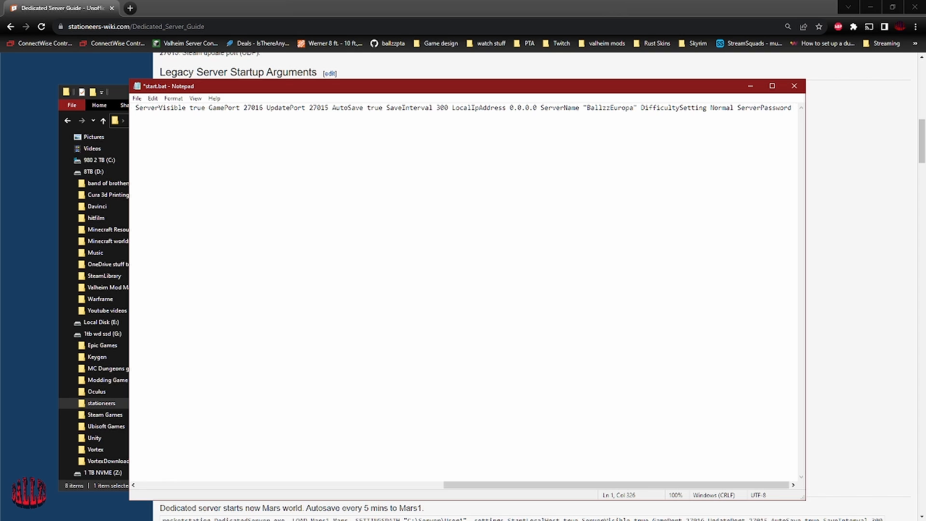
pyautogui.write('MyP')
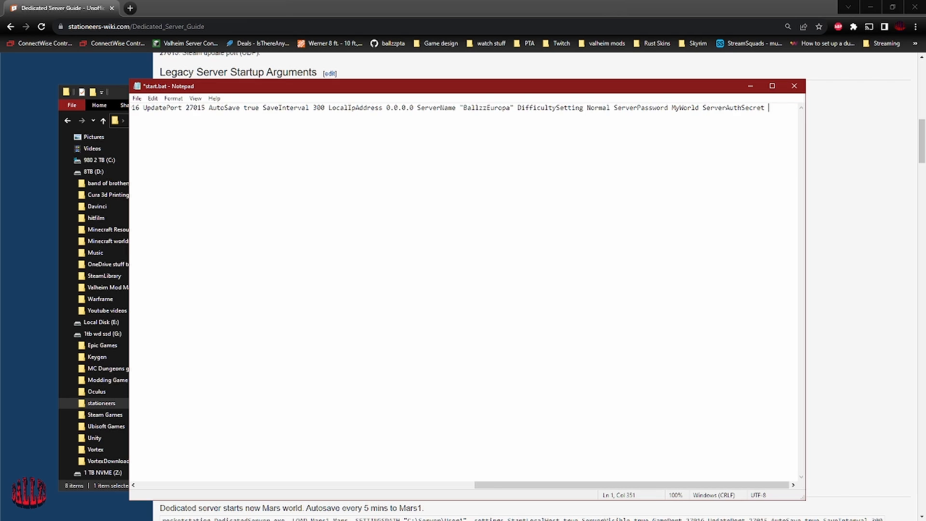
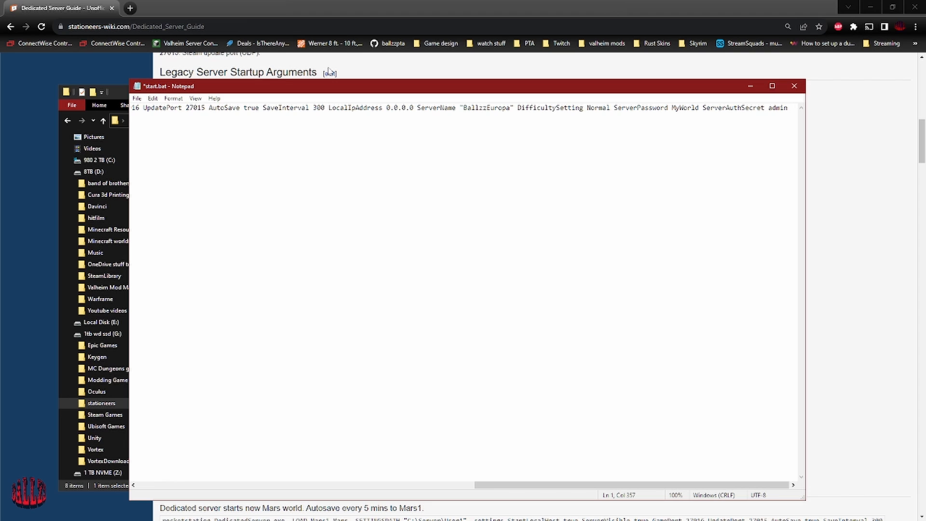
pyautogui.write('ServerMaxPlayers')
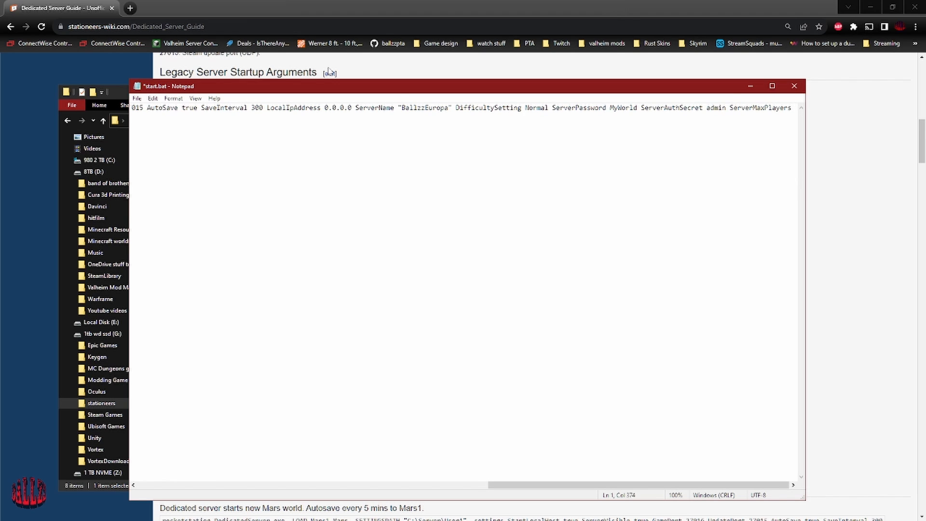
pyautogui.write('1')
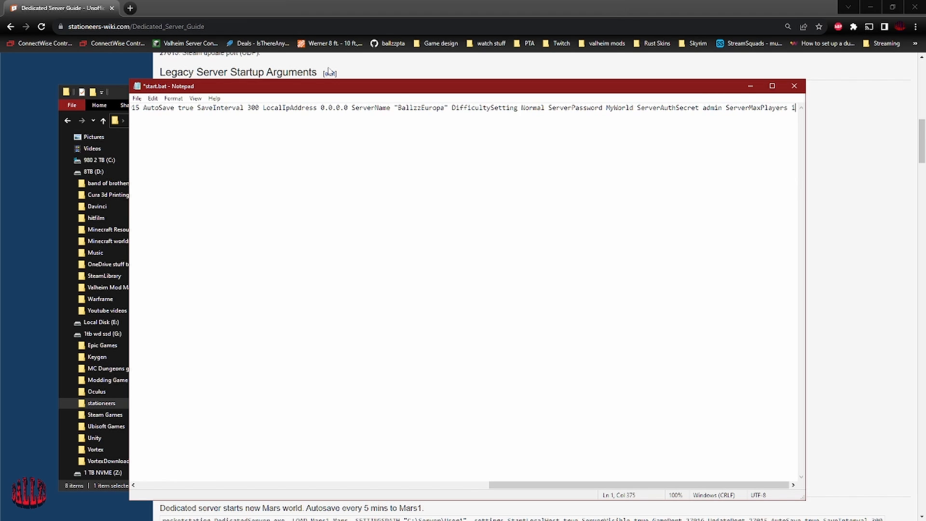
pyautogui.press('Backspace')
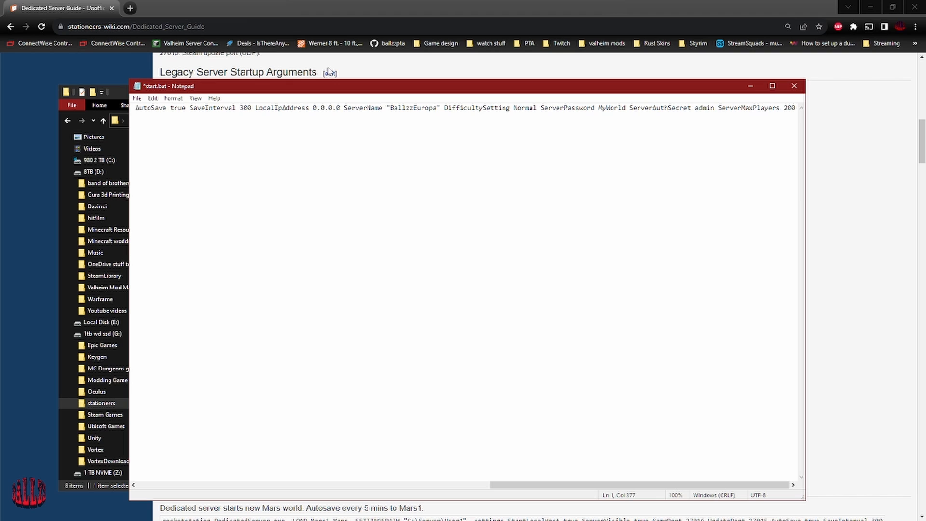
pyautogui.press('Backspace')
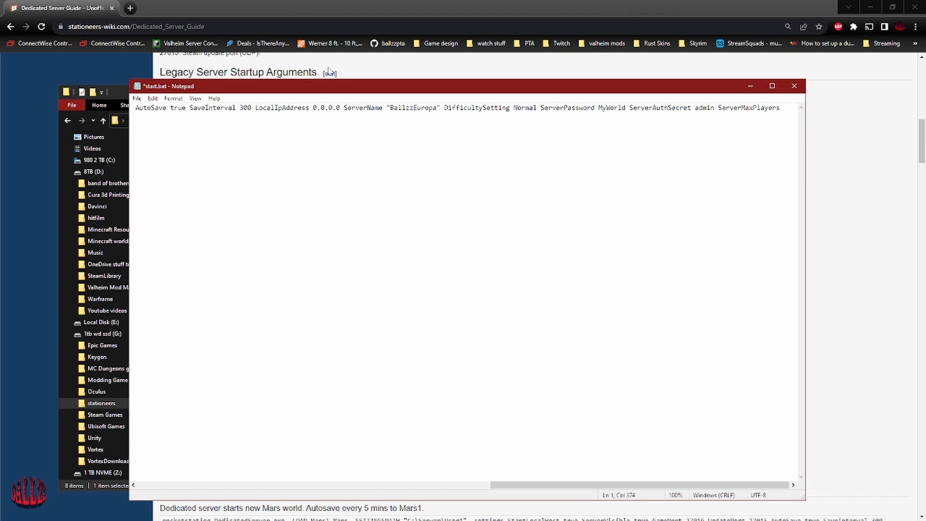
pyautogui.write('10')
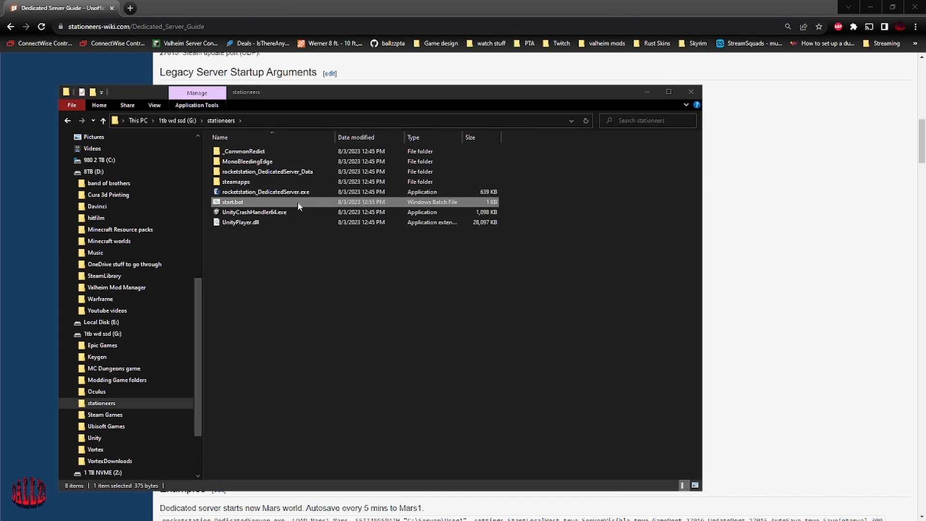
# Step: Launch the server from the edited start.bat and allow it through the Windows firewall
pyautogui.doubleClick(232, 202)
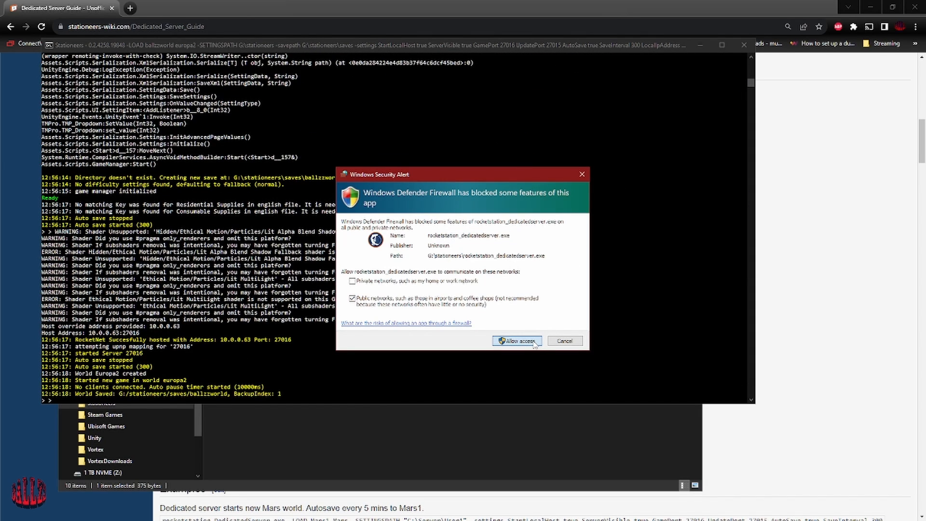
pyautogui.click(515, 341)
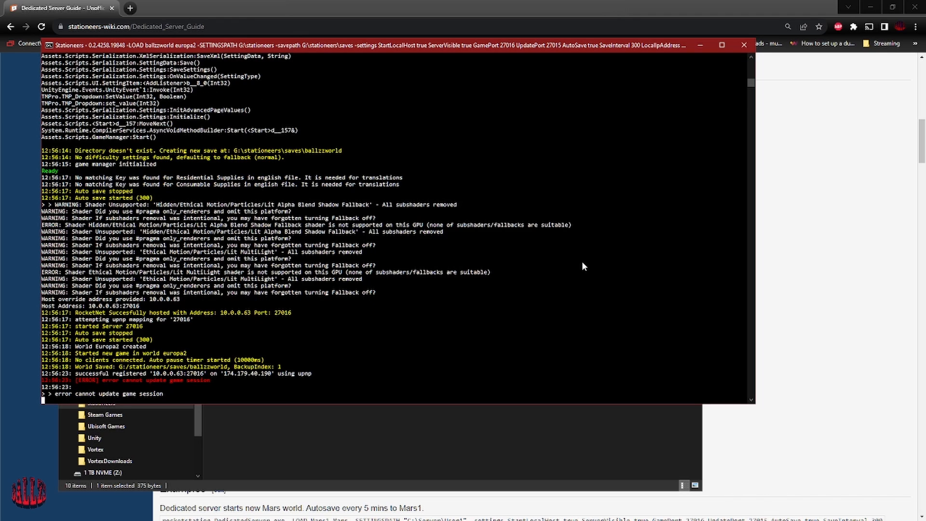
pyautogui.moveTo(163, 396)
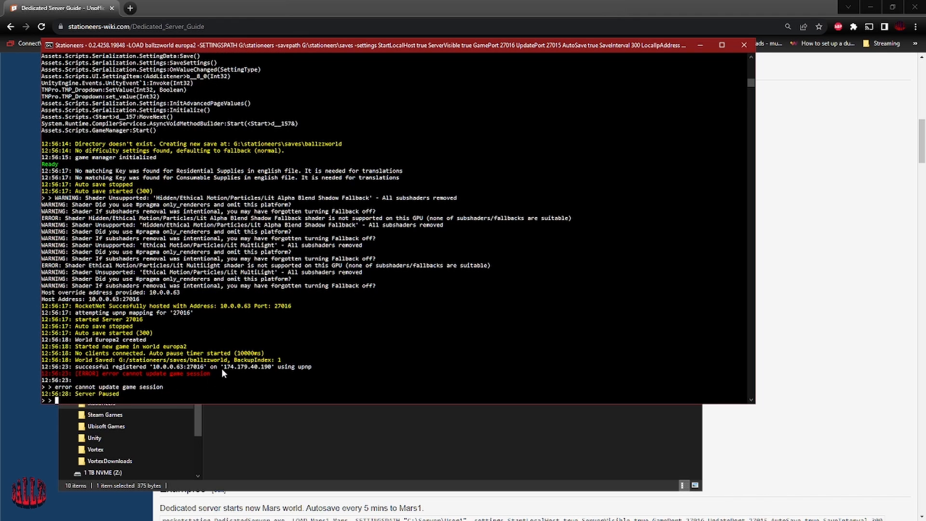
pyautogui.moveTo(488, 252)
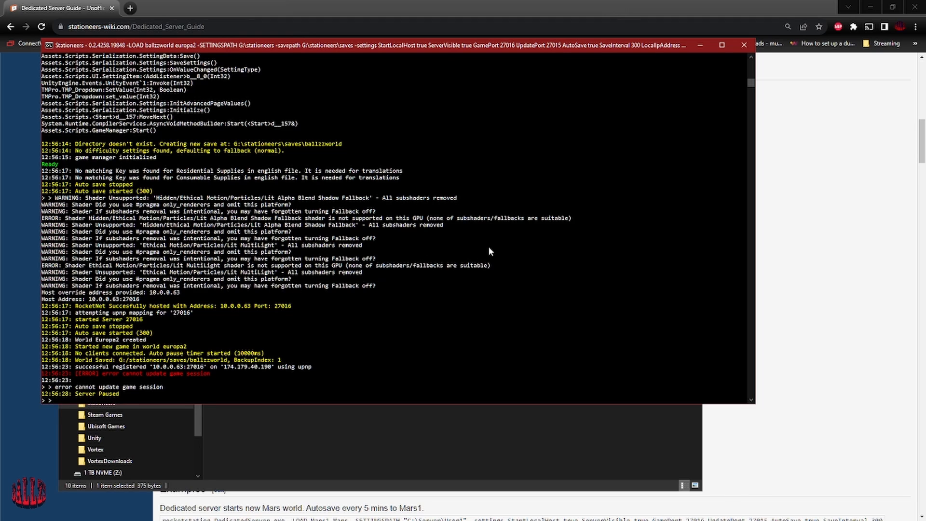
pyautogui.moveTo(483, 248)
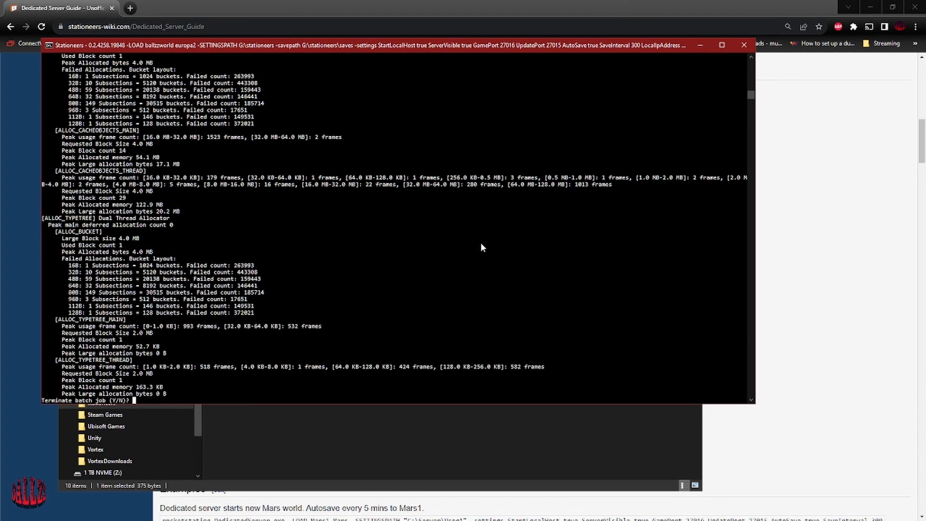
# Step: Terminate the batch job with Y, look into the saves folder, and start the dedicated server again
pyautogui.write('y')
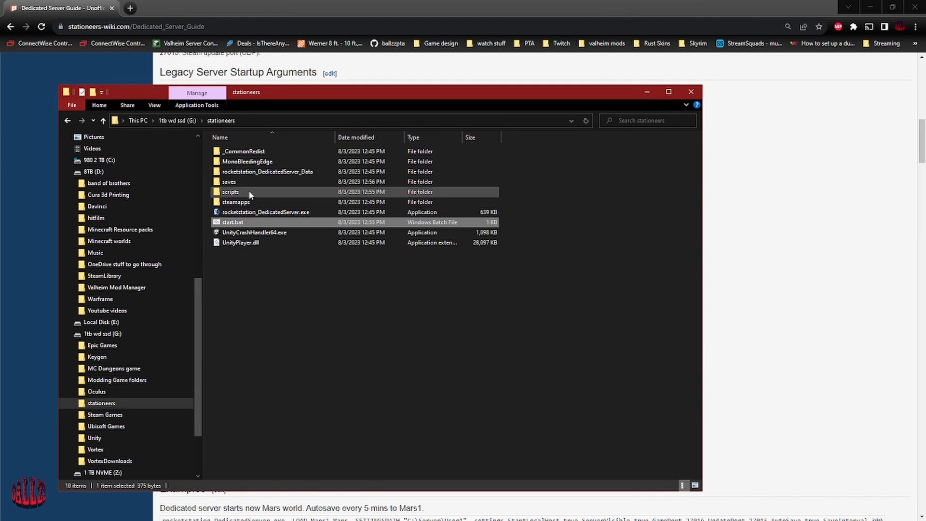
pyautogui.click(229, 182)
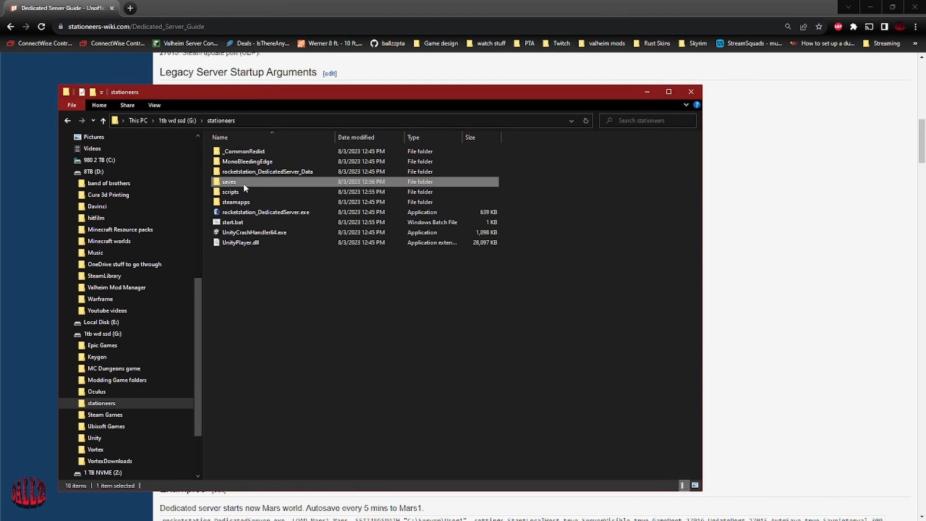
pyautogui.doubleClick(230, 181)
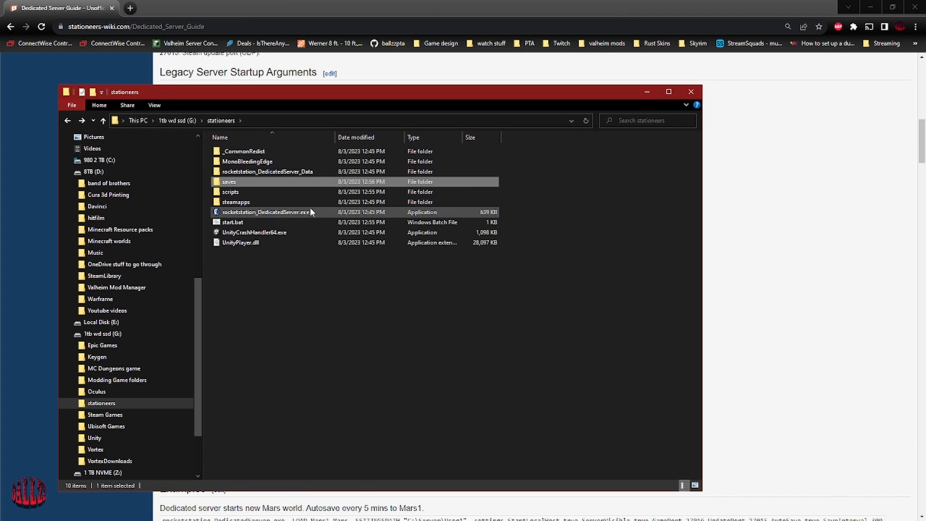
pyautogui.doubleClick(267, 212)
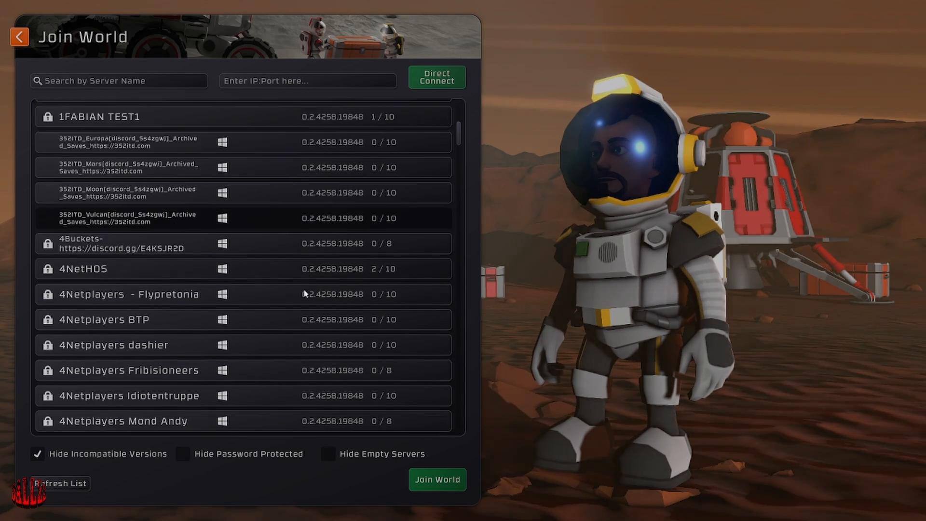
# Step: Scroll the Join World server list and choose Direct Connect to the dedicated server
pyautogui.scroll(-3)
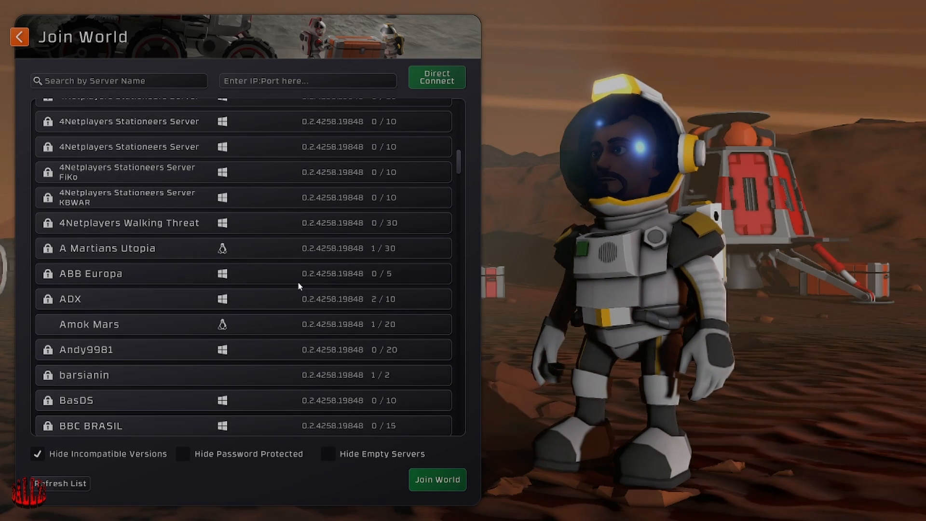
pyautogui.scroll(-3)
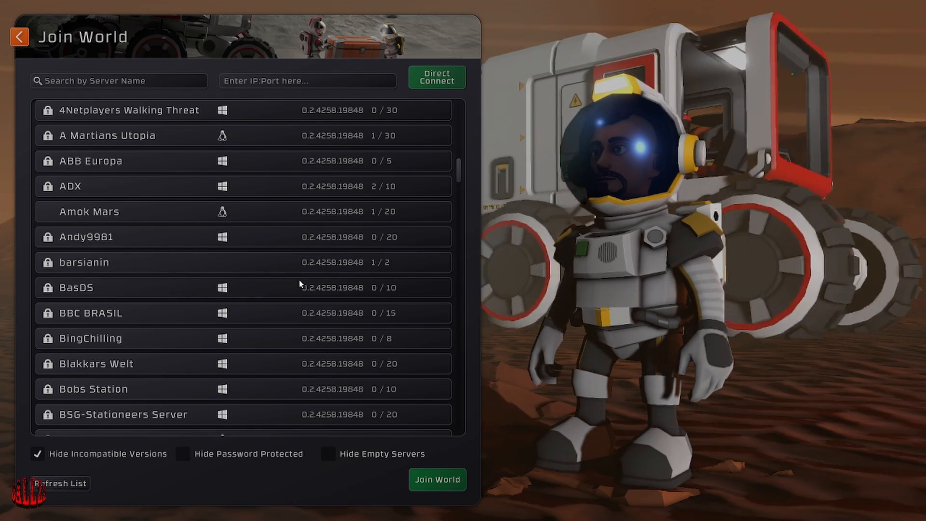
pyautogui.scroll(-3)
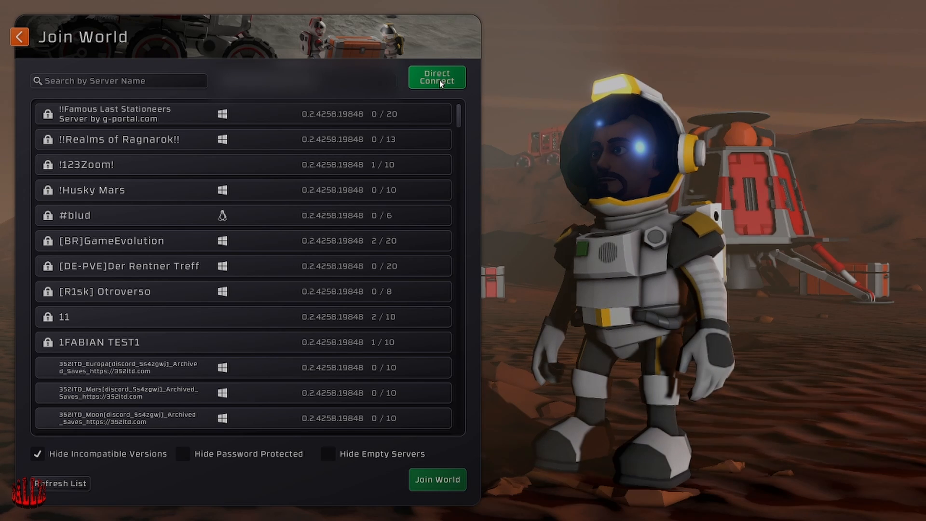
pyautogui.click(437, 479)
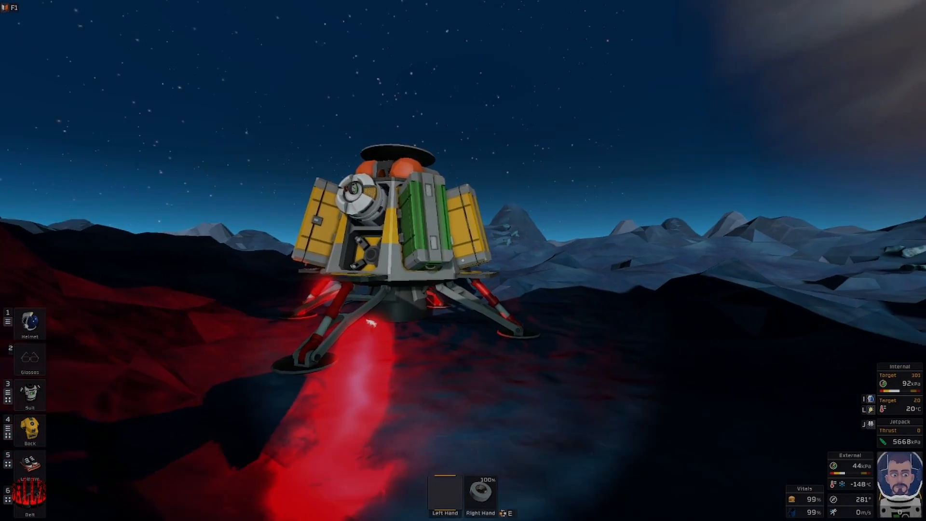
pyautogui.moveTo(463, 260)
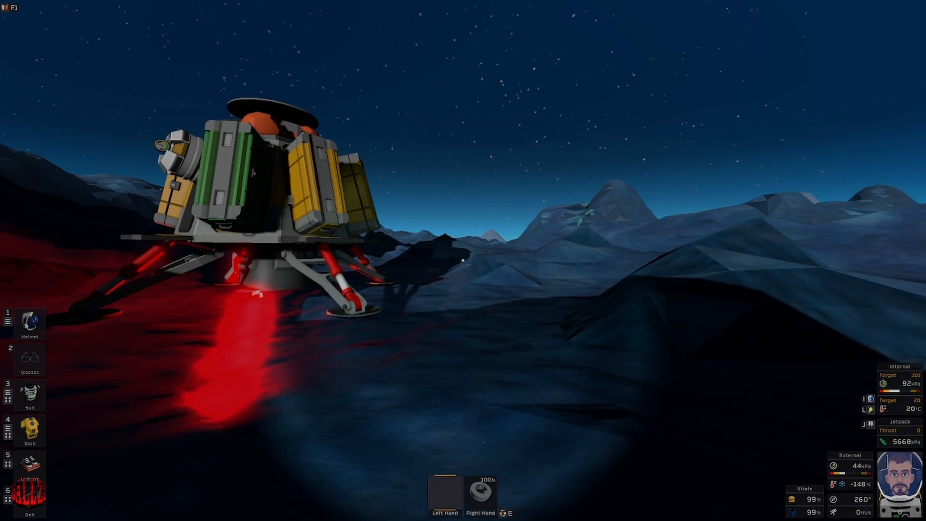
# Step: Leave the Europa multiplayer session from the pause menu and confirm with Exit
pyautogui.press('Escape')
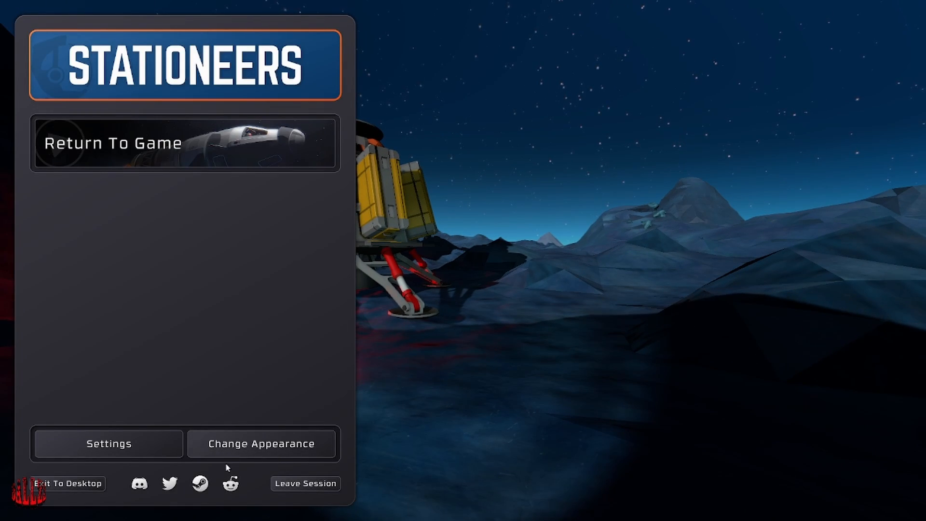
pyautogui.click(306, 483)
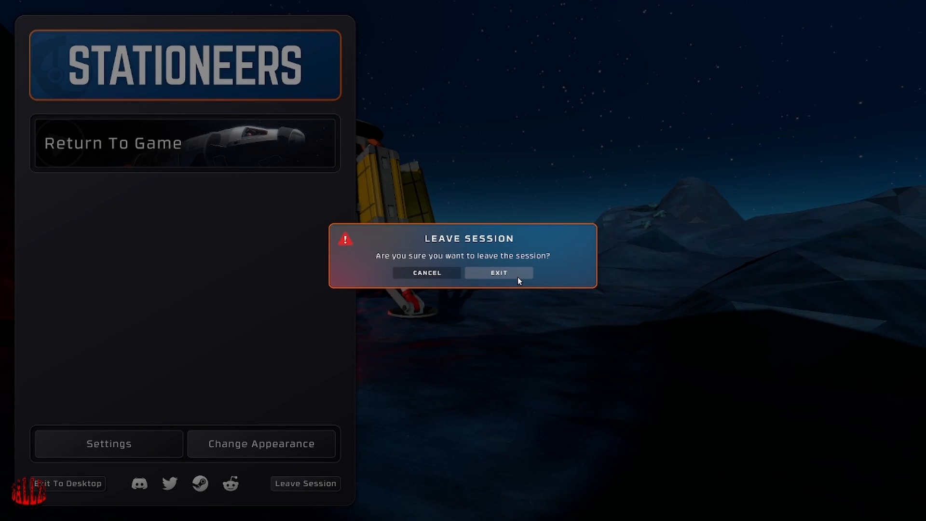
pyautogui.click(498, 272)
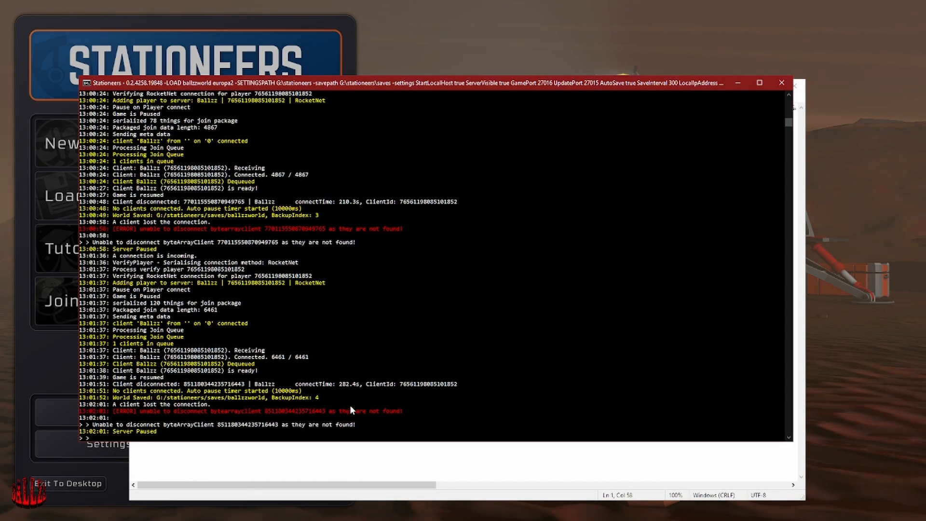
pyautogui.moveTo(341, 284)
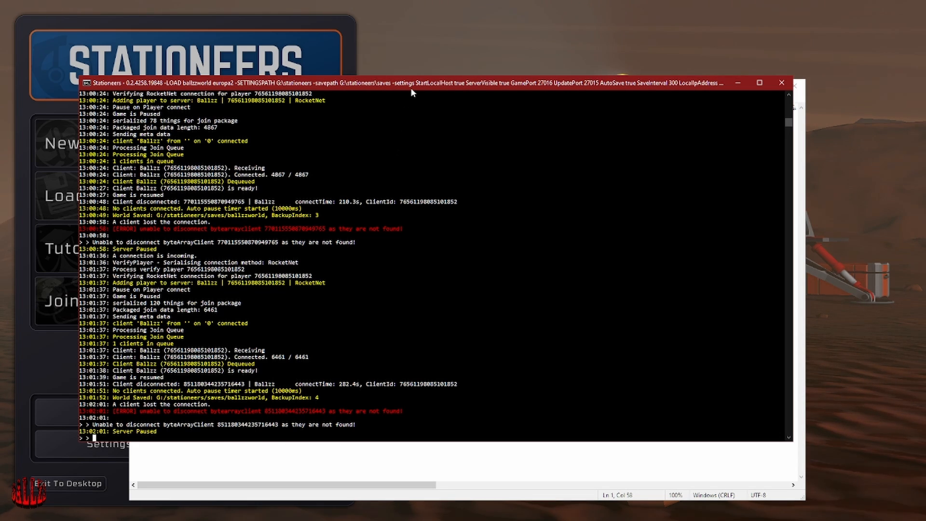
pyautogui.moveTo(414, 92)
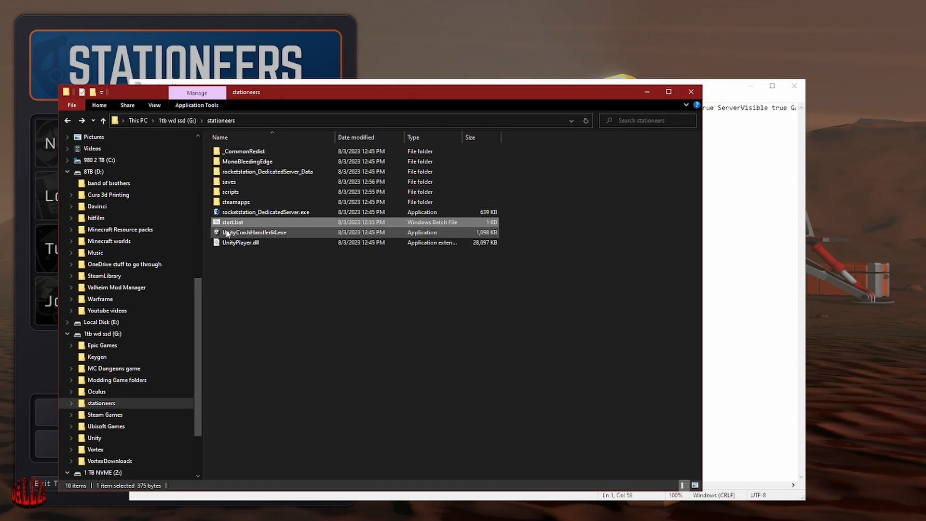
pyautogui.doubleClick(232, 222)
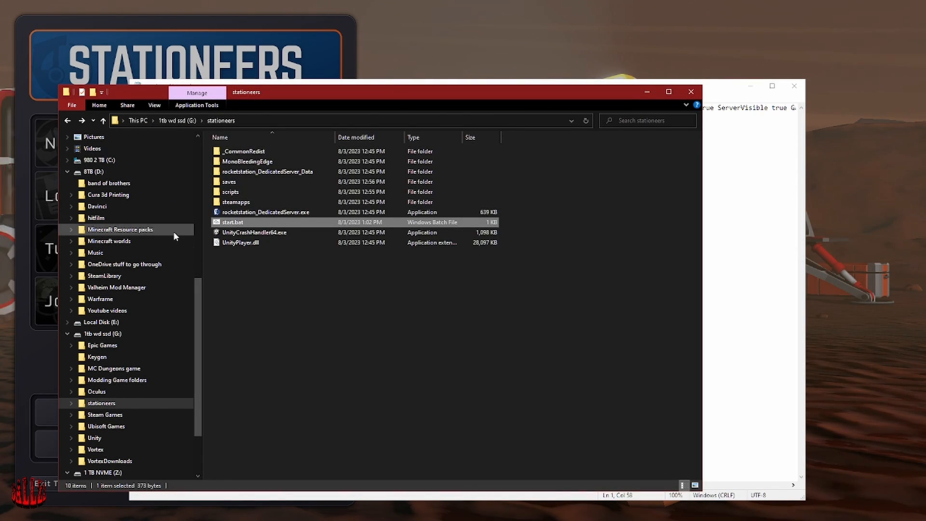
pyautogui.doubleClick(233, 221)
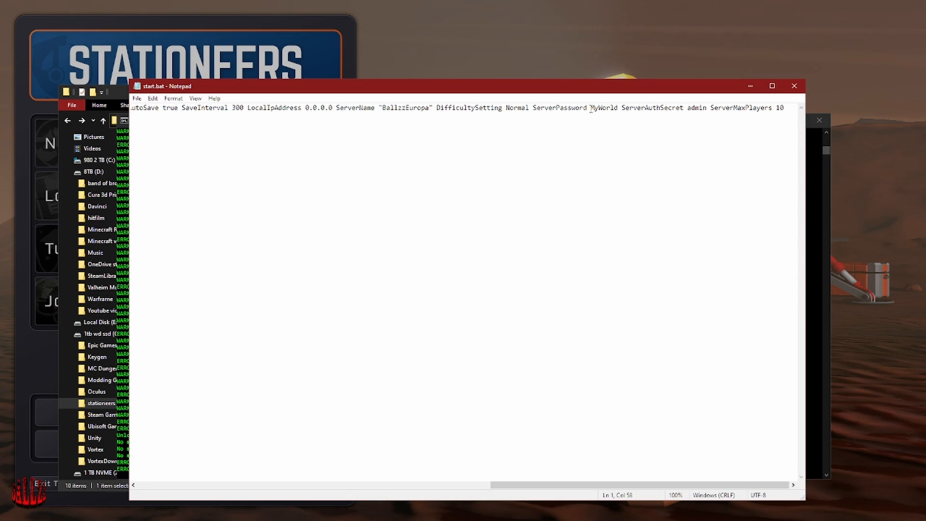
pyautogui.doubleClick(604, 107)
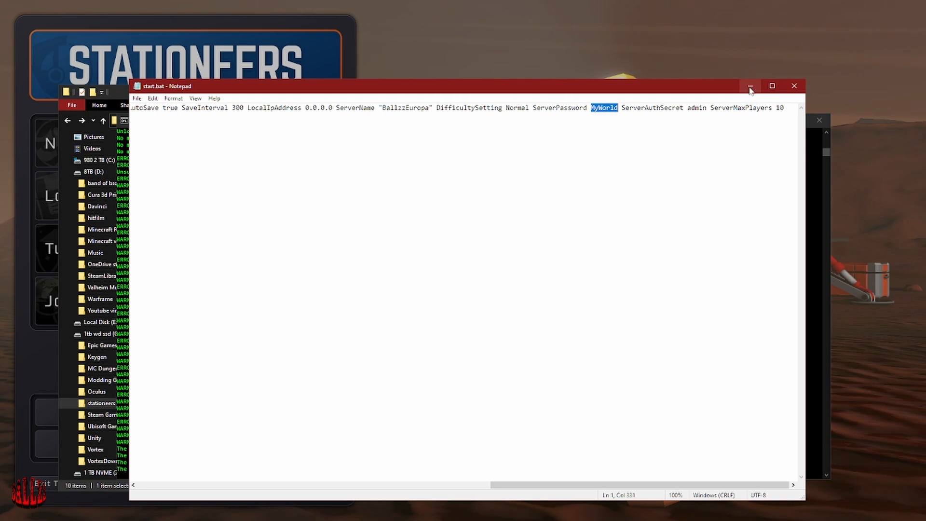
pyautogui.click(751, 86)
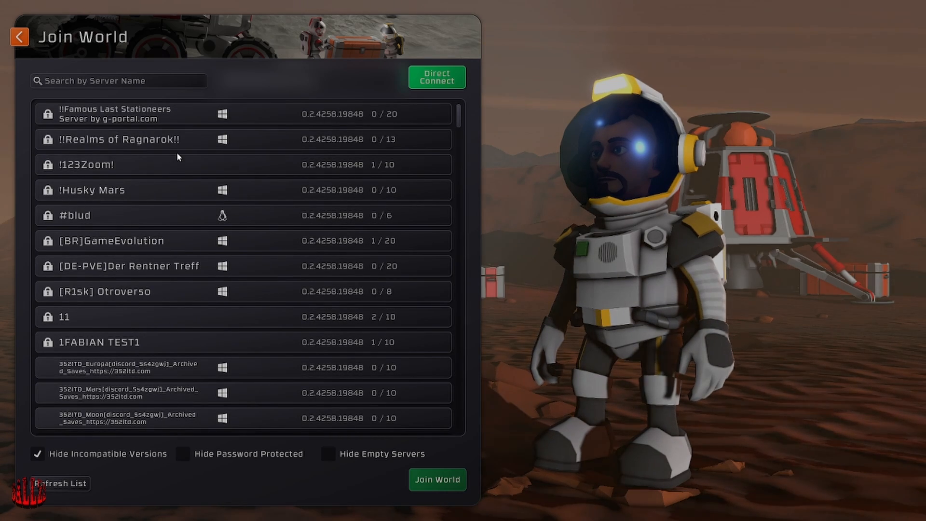
# Step: Scroll the Join World list, join the Mars server, then switch back to the server console
pyautogui.scroll(-3)
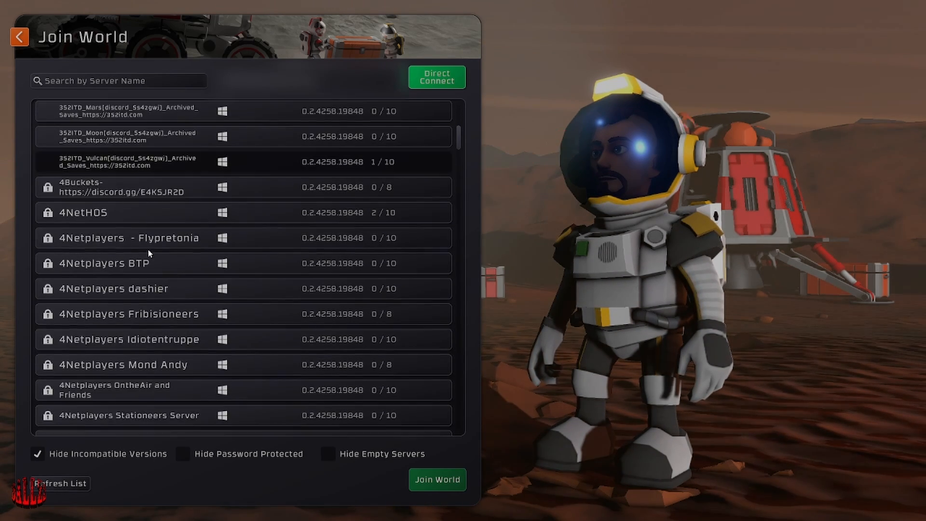
pyautogui.scroll(-3)
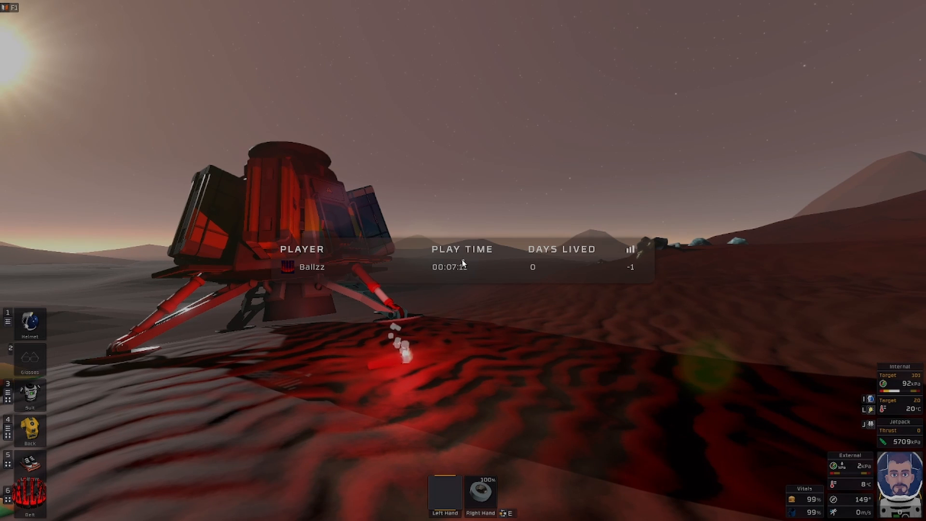
pyautogui.press('Escape')
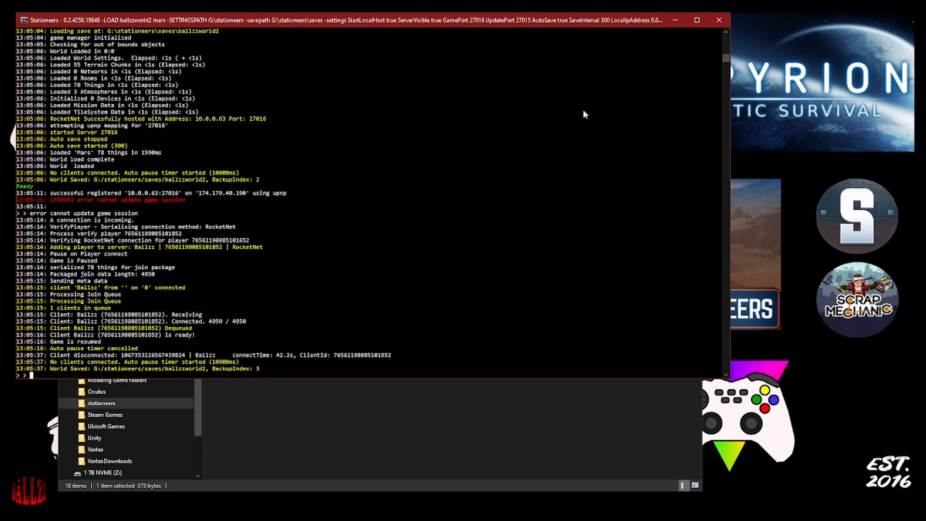
pyautogui.moveTo(383, 28)
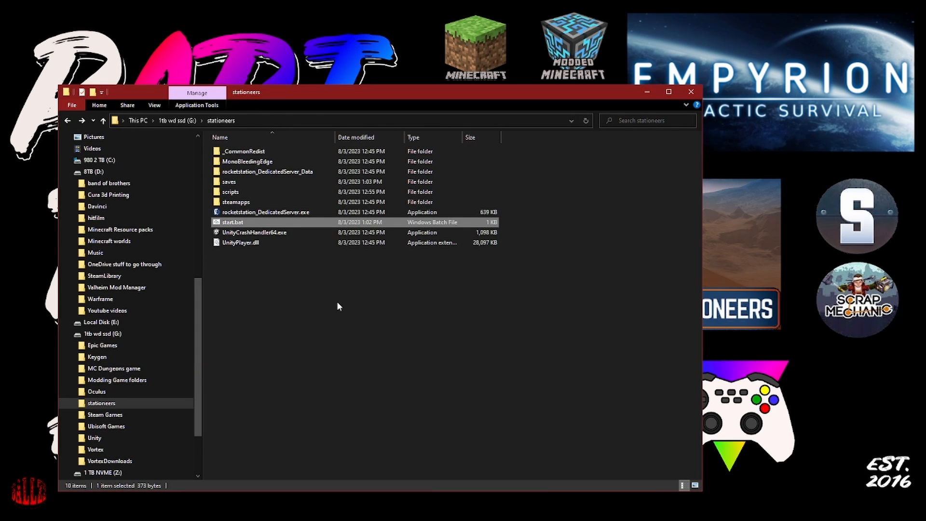
pyautogui.moveTo(316, 294)
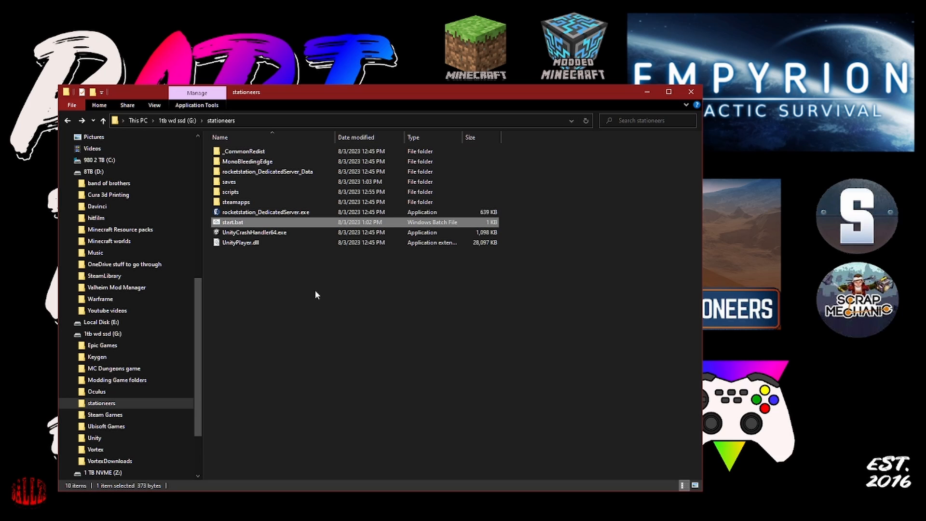